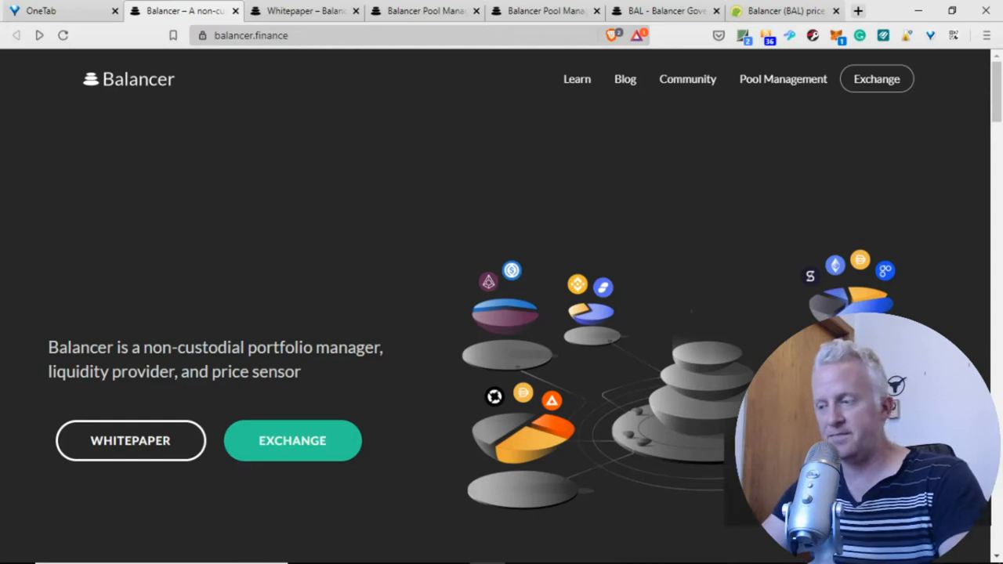
mouse_move(489, 300)
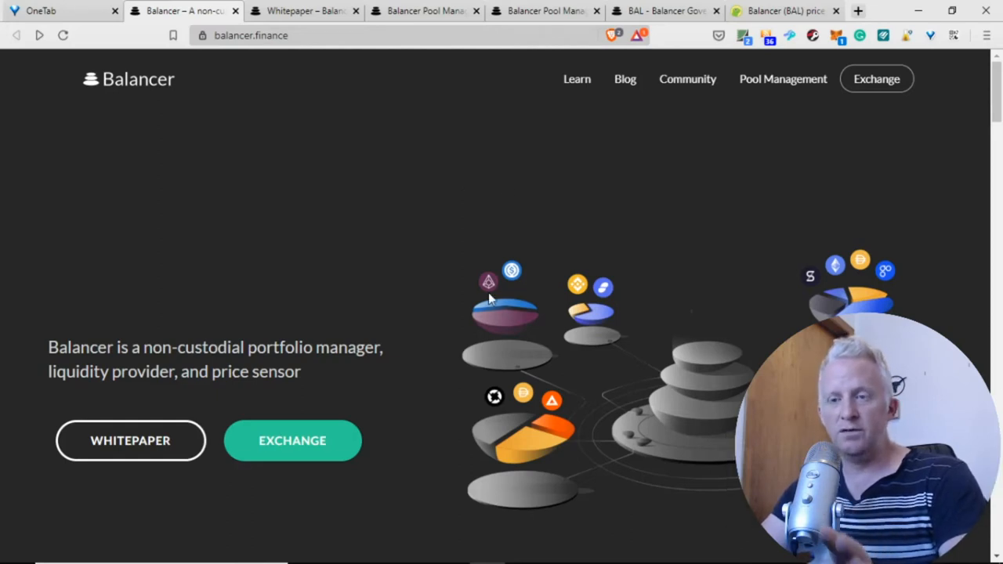
mouse_move(275, 363)
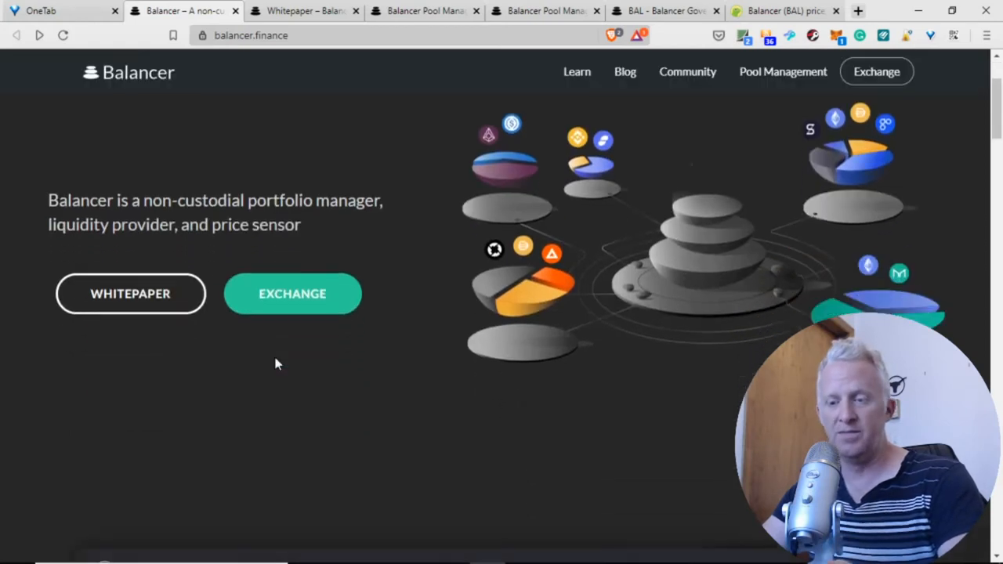
mouse_move(292, 293)
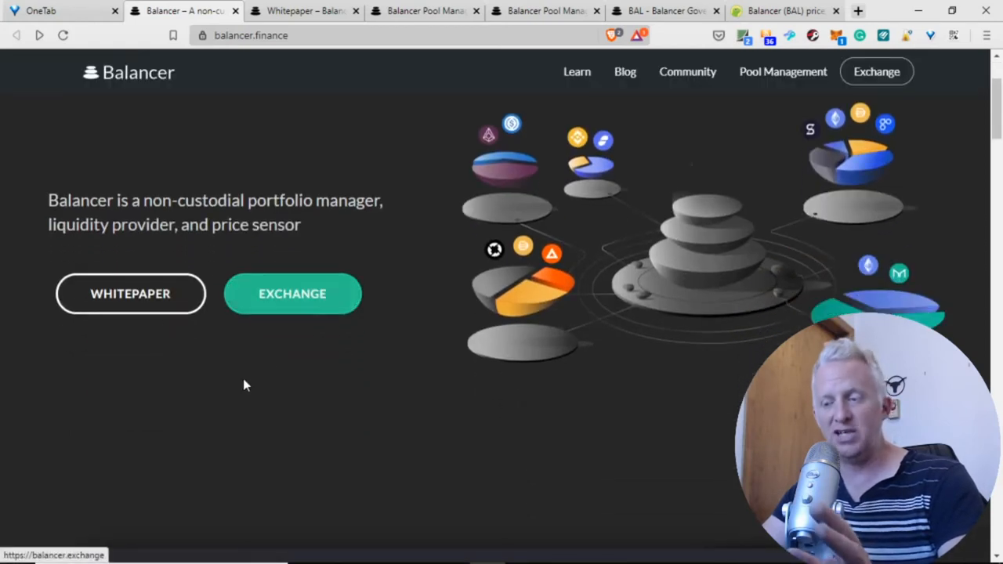
Scroll the homepage down to the sample pool dashboard with its eight-token pie chart.
scroll(down, 3)
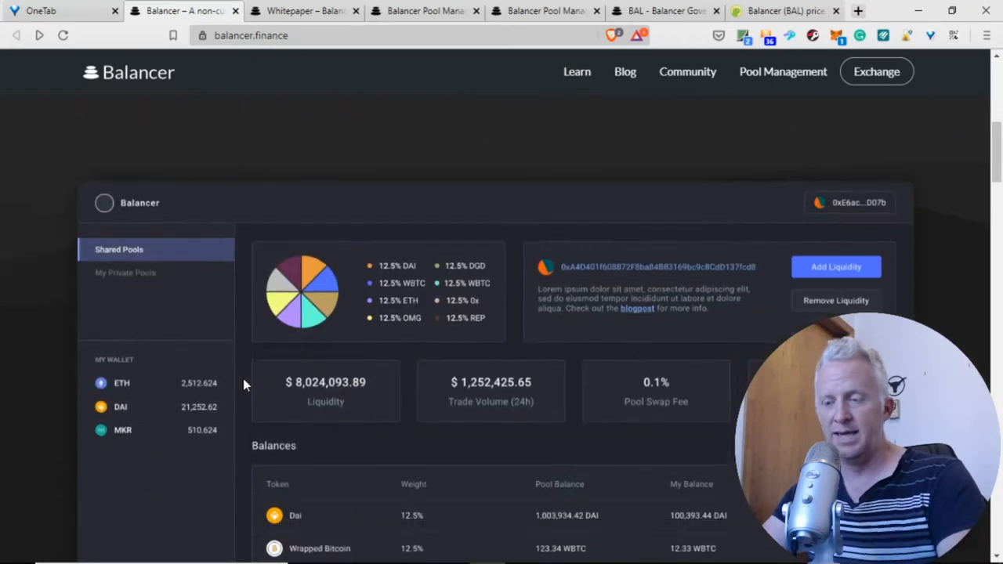
scroll(down, 3)
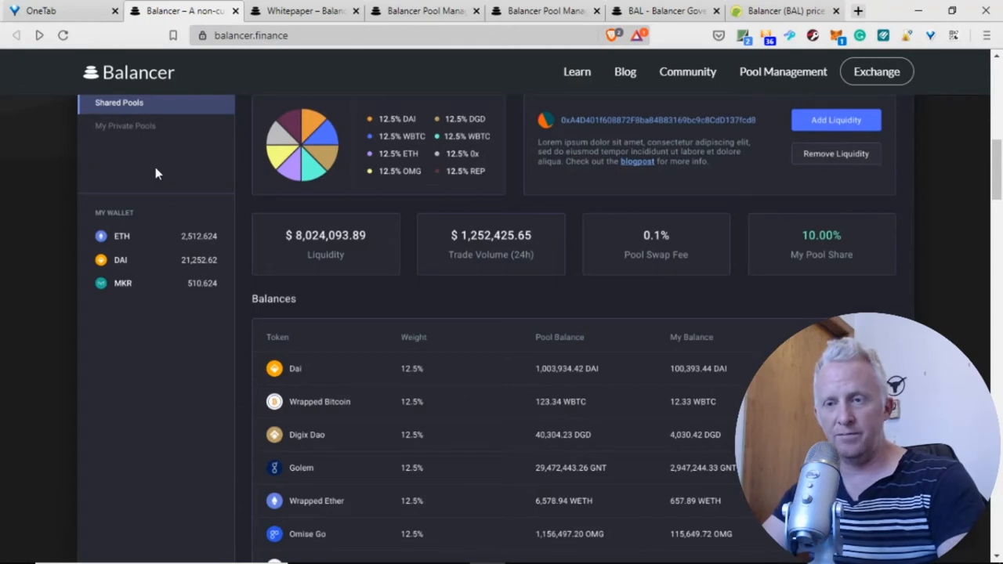
mouse_move(179, 201)
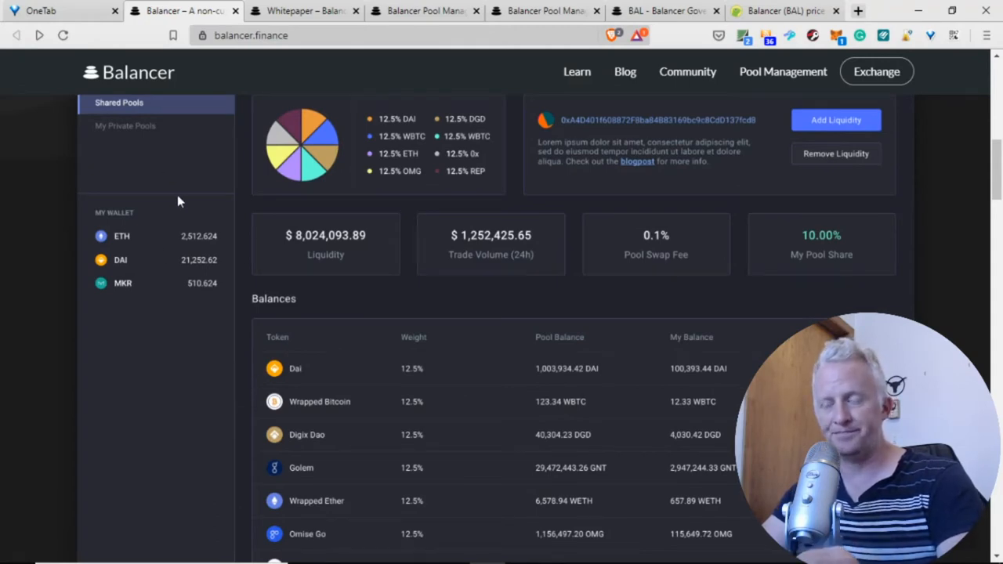
mouse_move(169, 255)
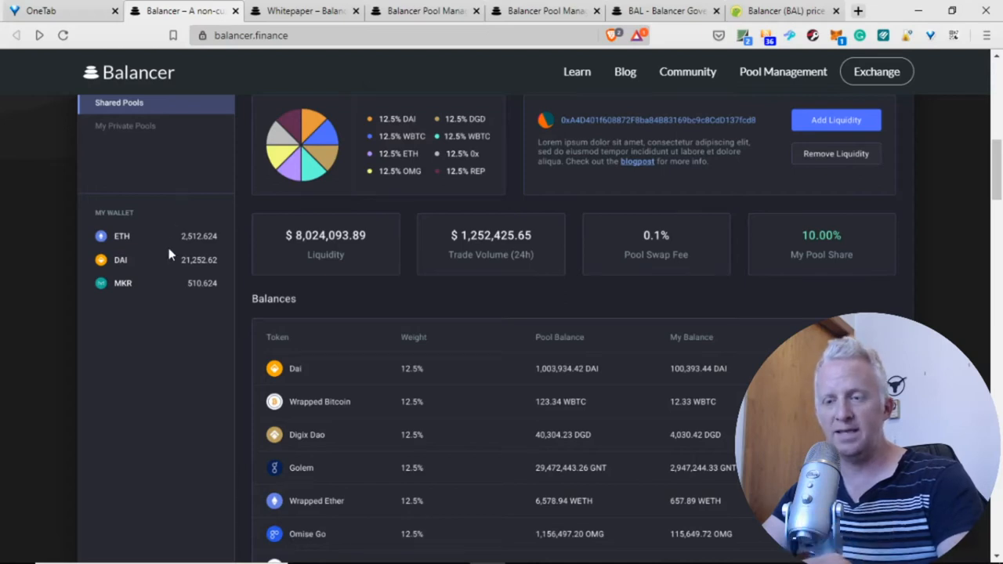
mouse_move(254, 277)
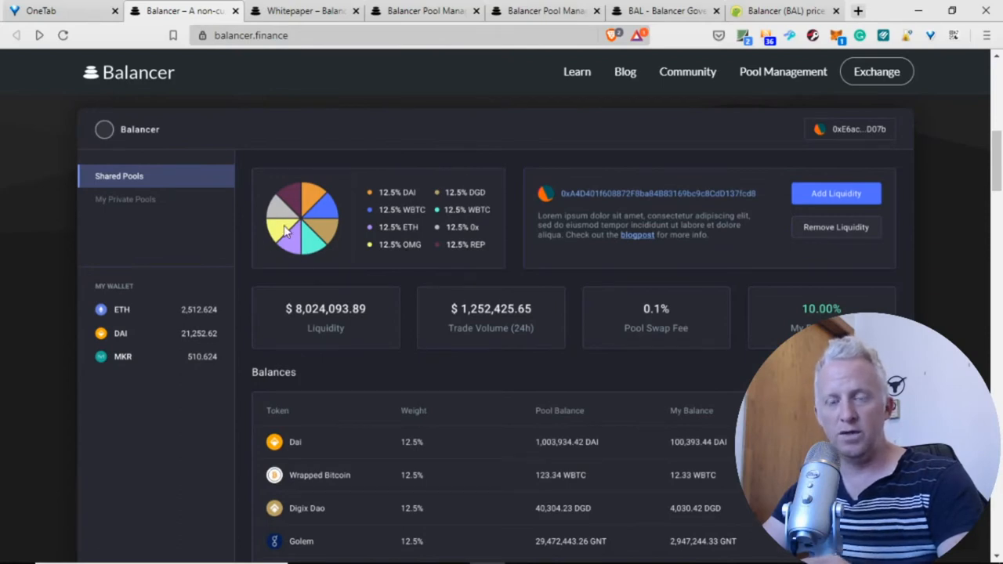
mouse_move(384, 201)
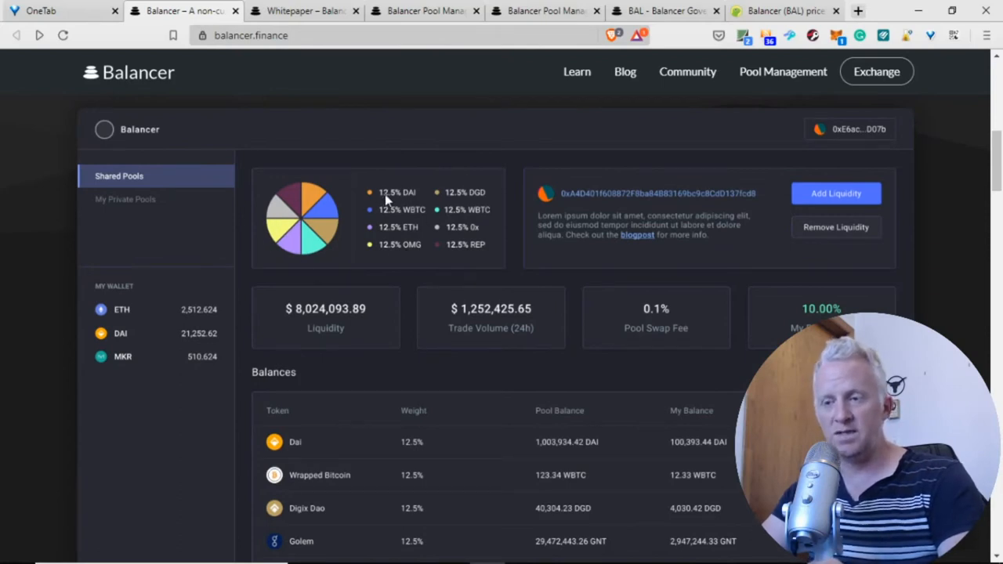
mouse_move(412, 227)
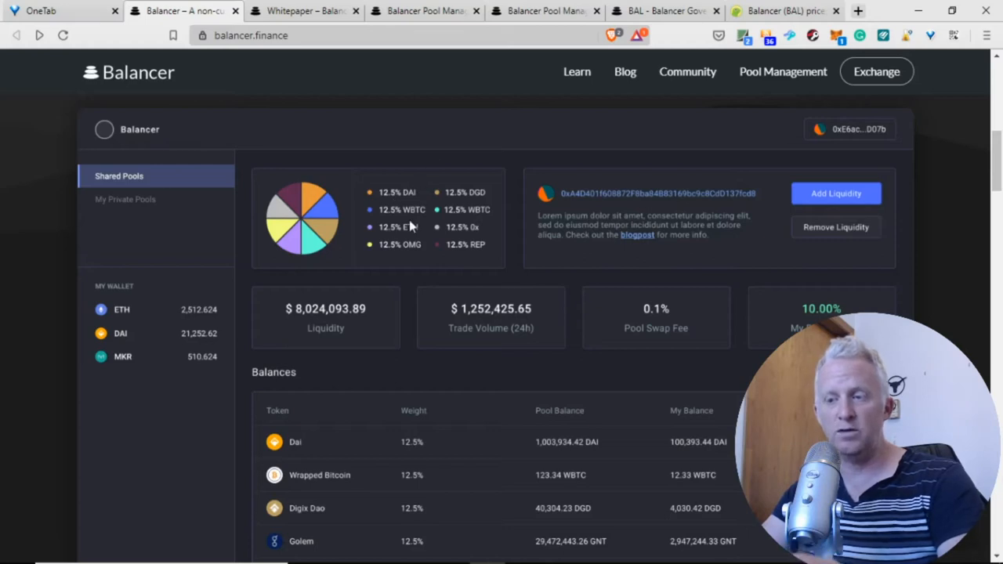
mouse_move(414, 215)
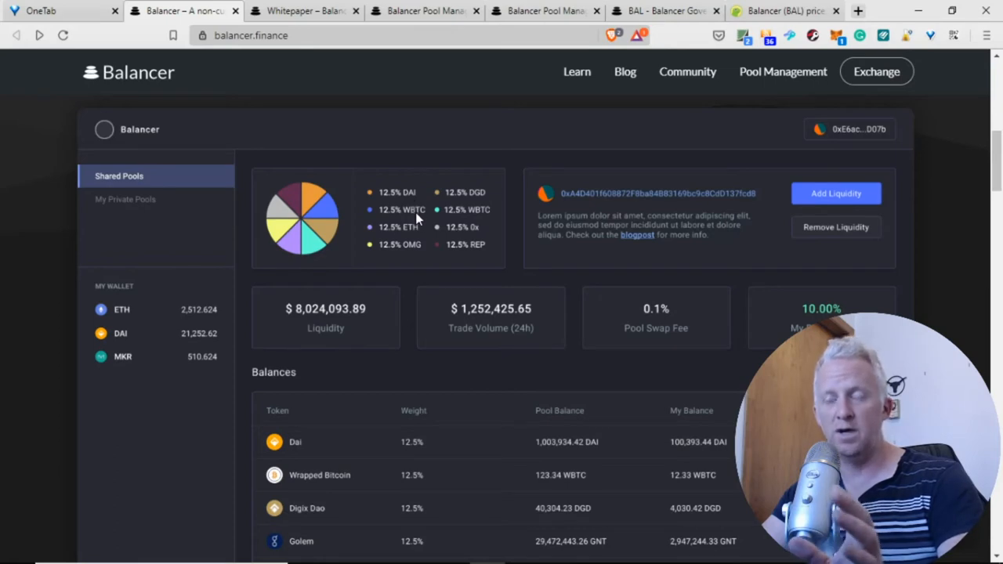
mouse_move(415, 228)
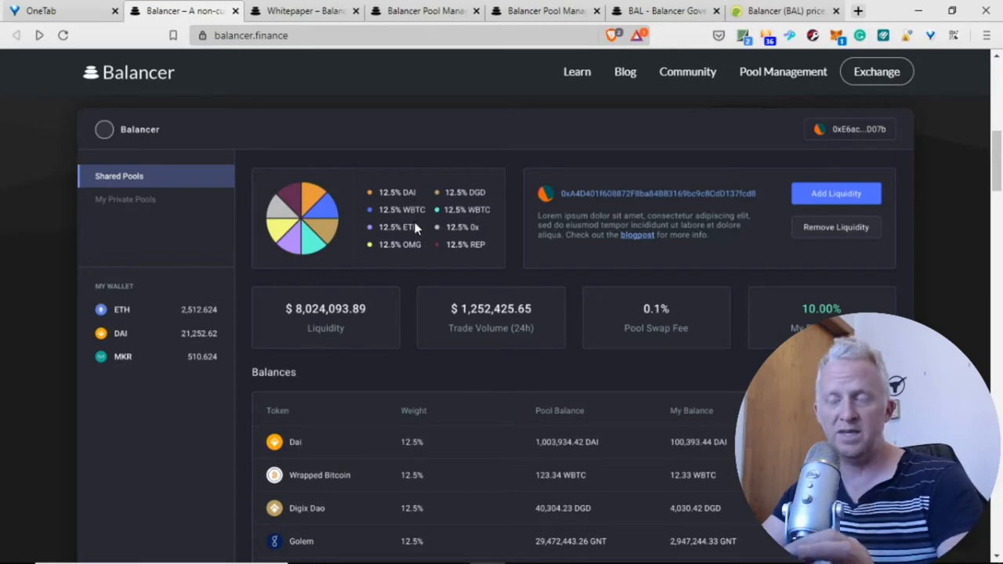
mouse_move(416, 257)
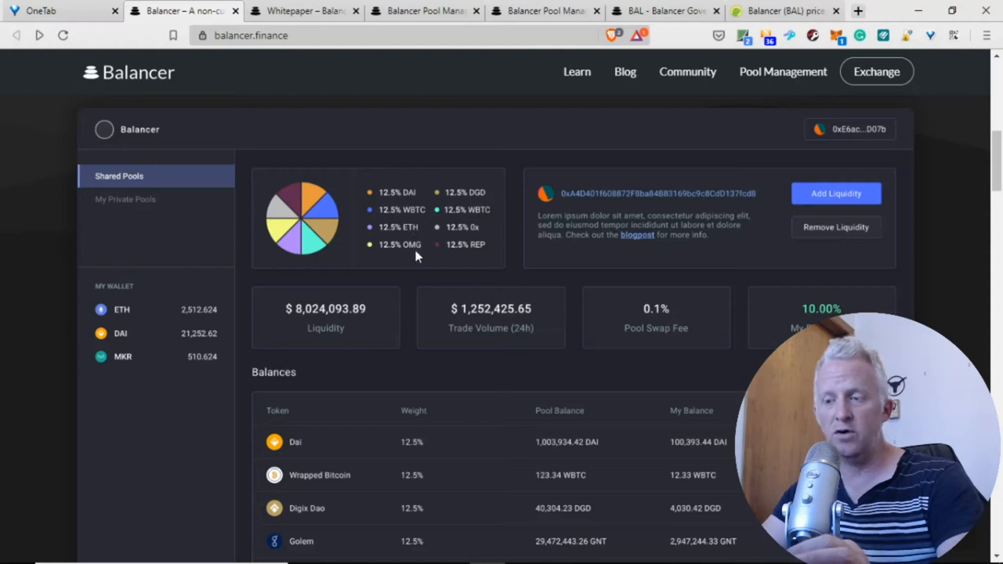
mouse_move(481, 227)
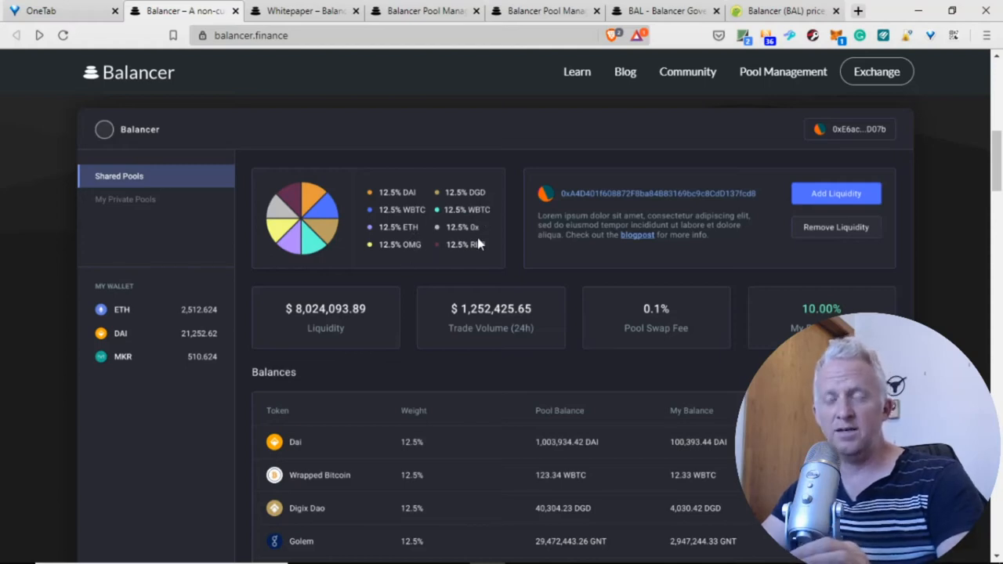
mouse_move(488, 225)
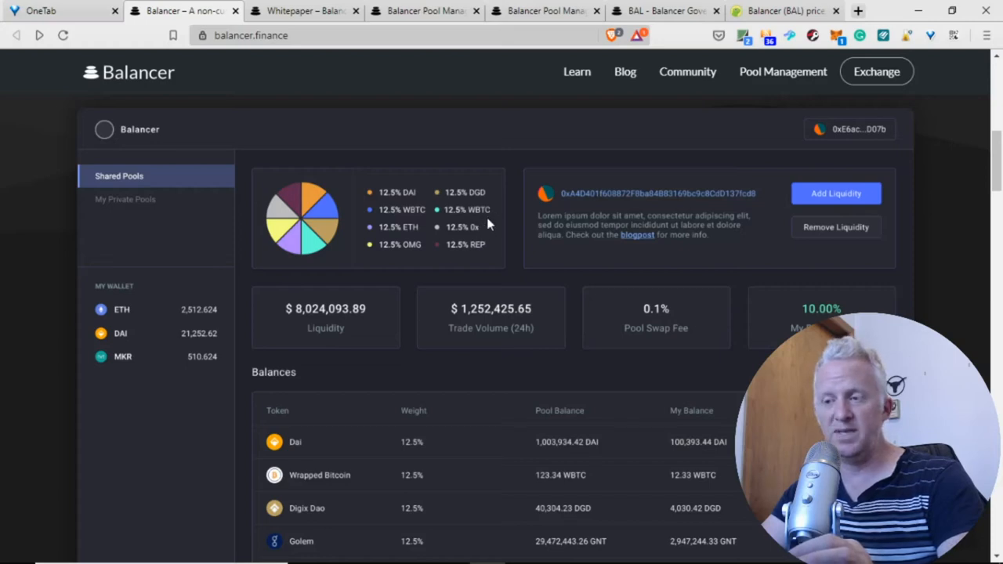
mouse_move(478, 244)
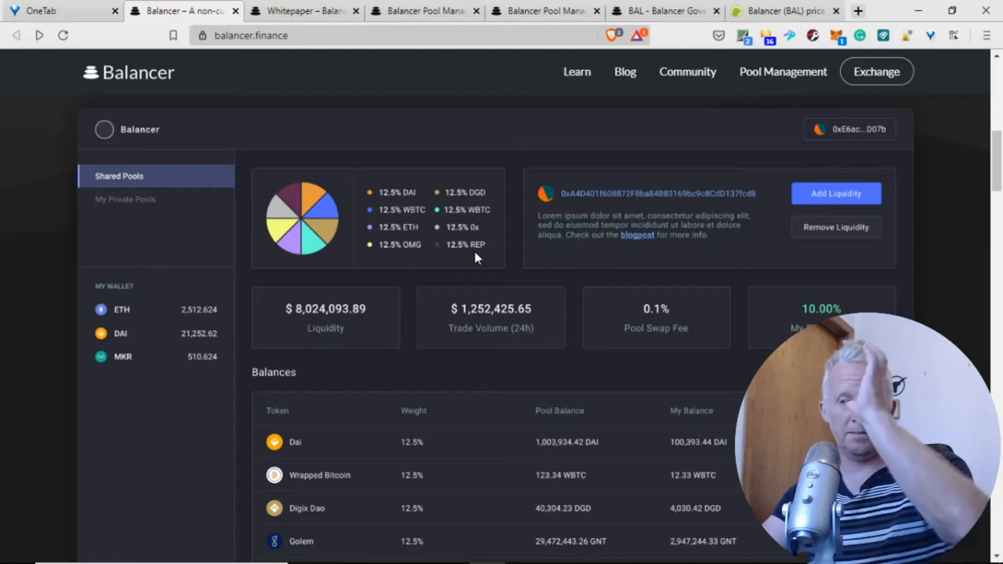
mouse_move(507, 378)
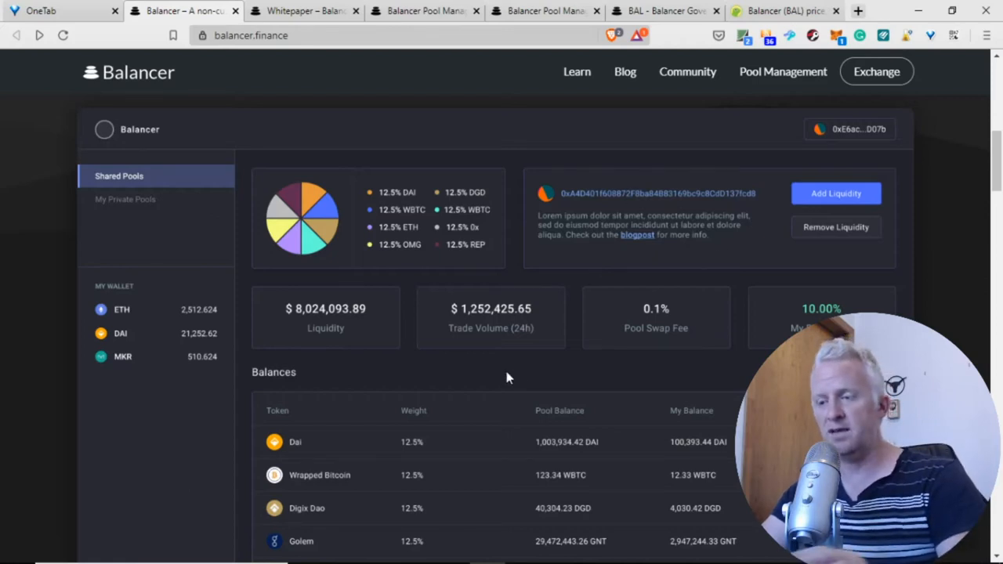
mouse_move(698, 346)
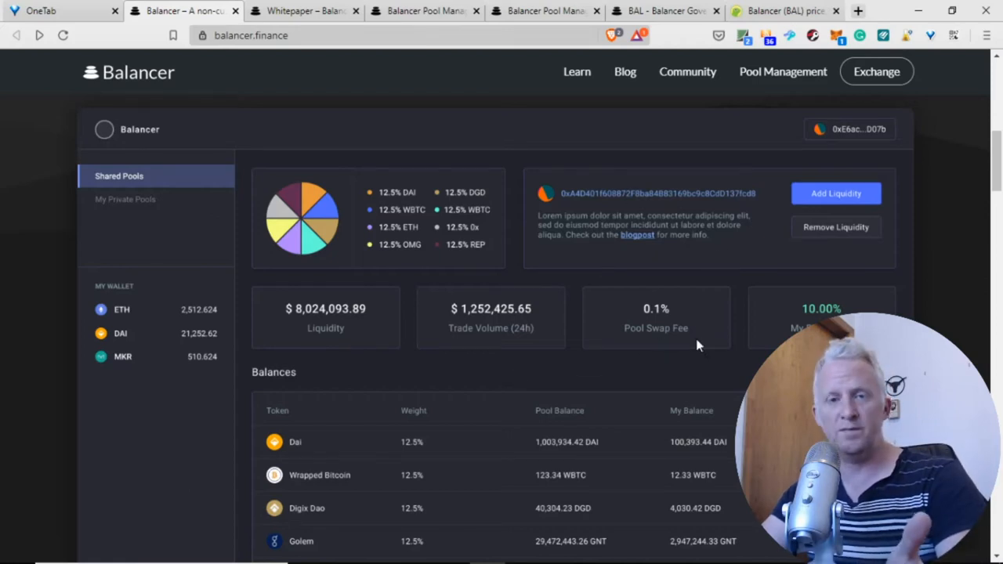
mouse_move(470, 337)
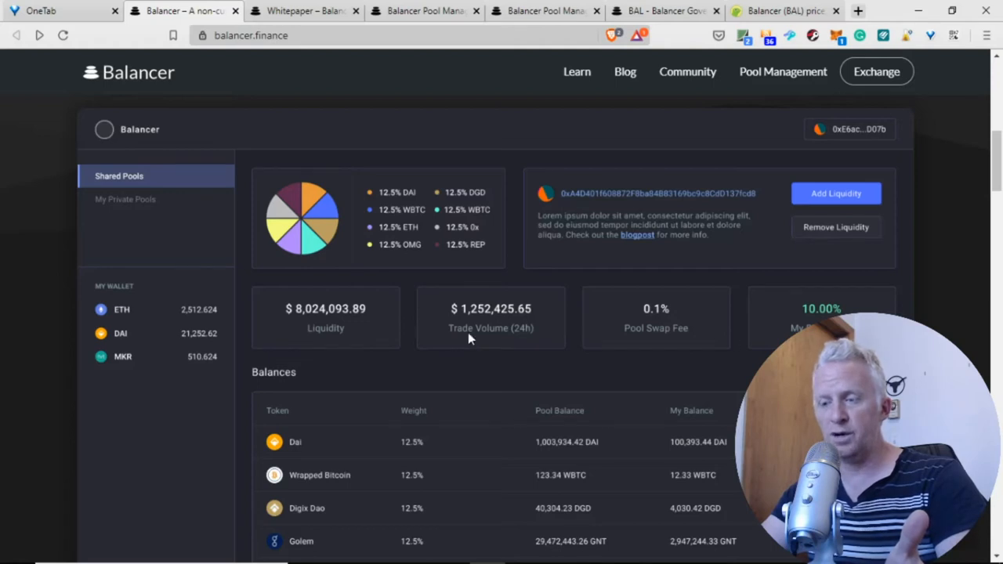
mouse_move(504, 241)
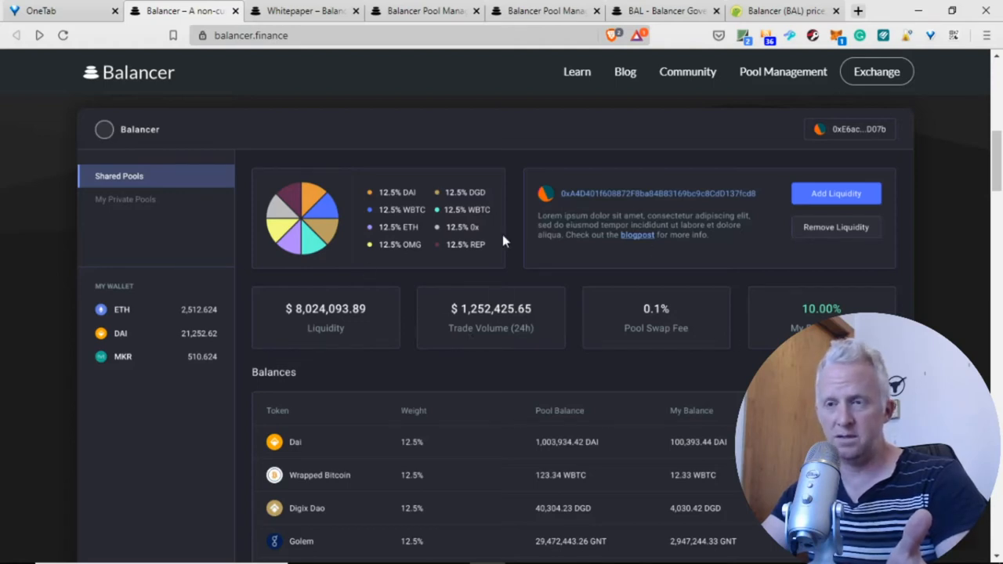
mouse_move(392, 289)
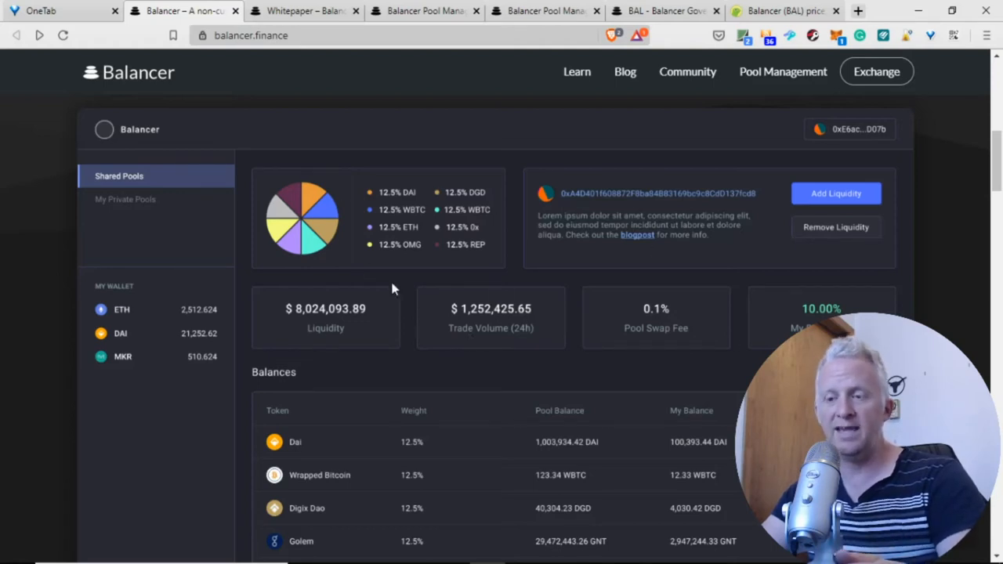
mouse_move(376, 335)
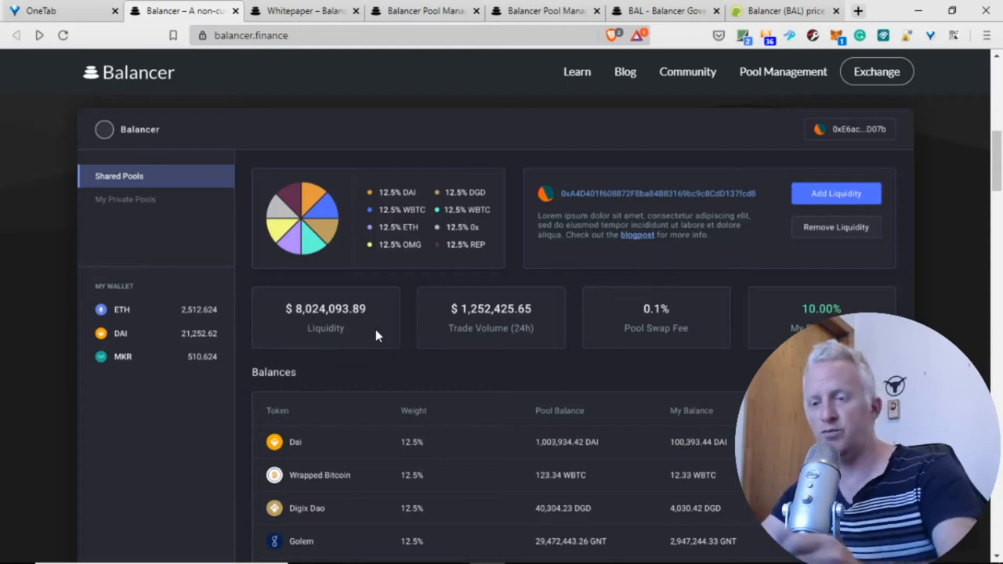
Scroll past the Balances and Swaps tables to the Generalized AMM, Global Liquidity and Smart Pools features.
scroll(down, 3)
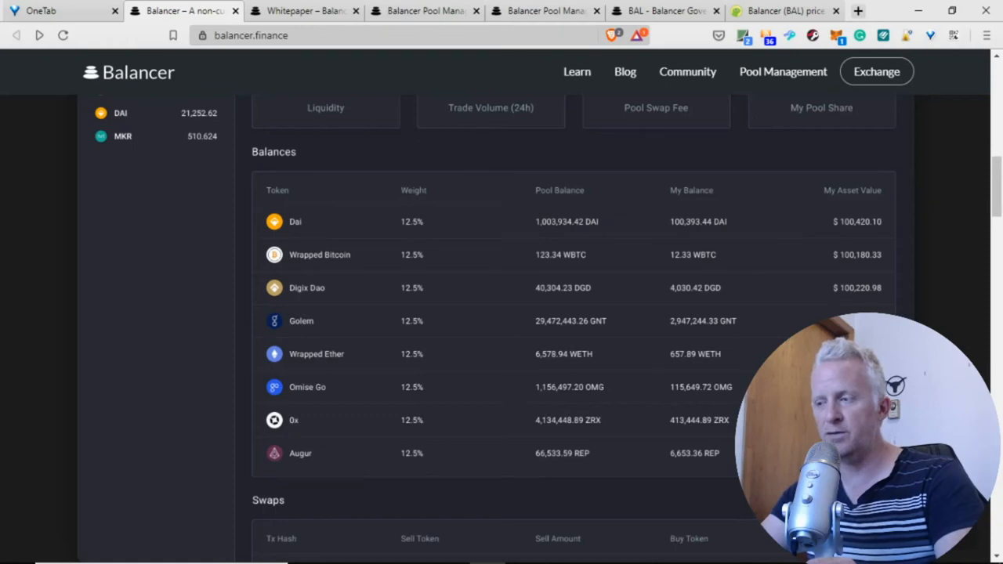
scroll(down, 3)
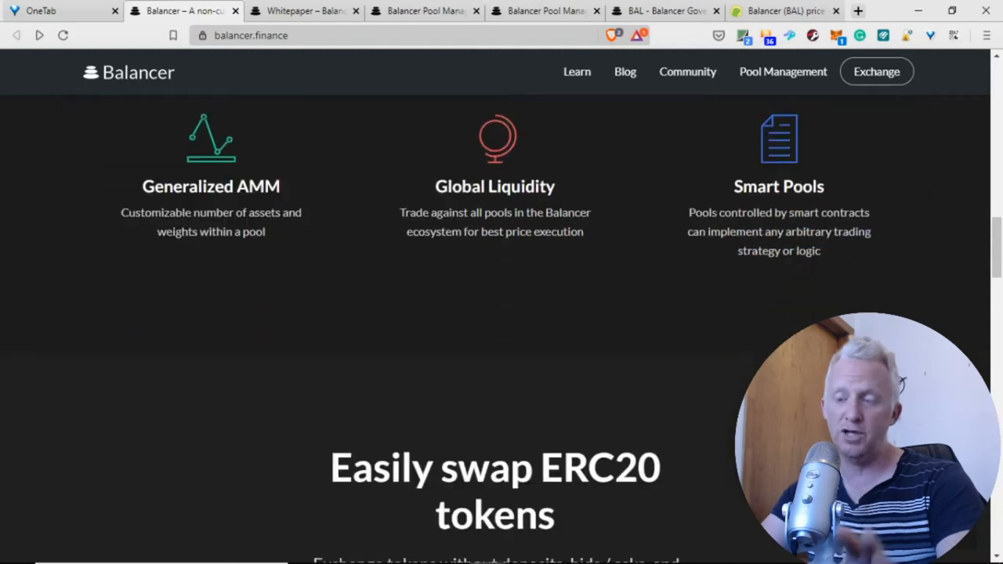
Scroll through 'Easily swap ERC20 tokens' to Simulate Trades, Smart Order Routing and Unstoppable Interface.
scroll(down, 3)
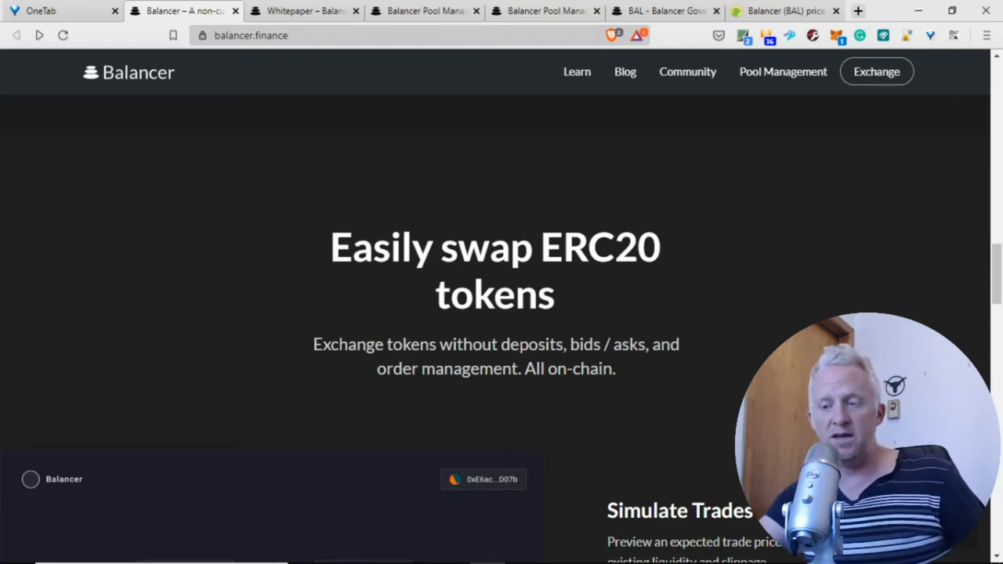
scroll(down, 3)
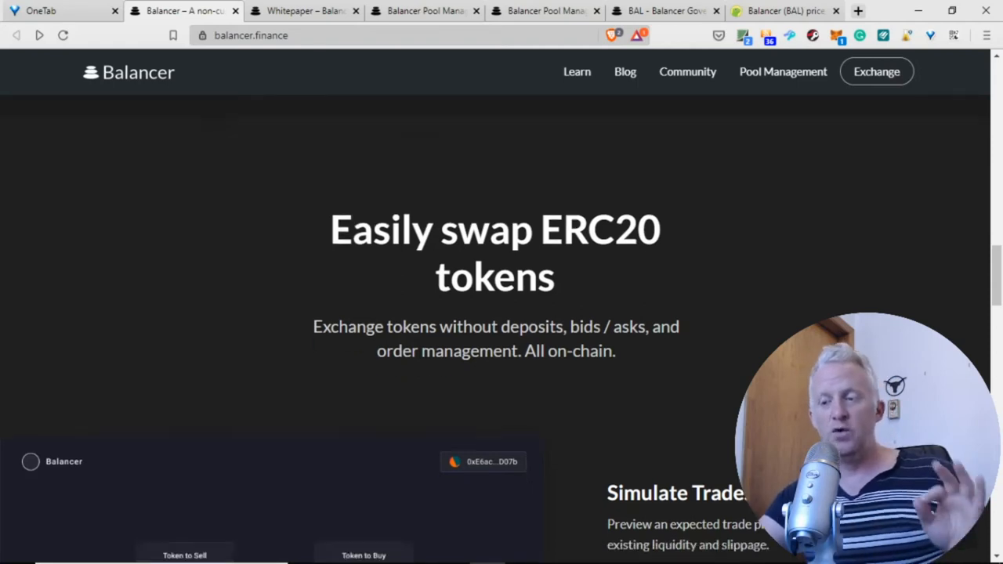
scroll(down, 3)
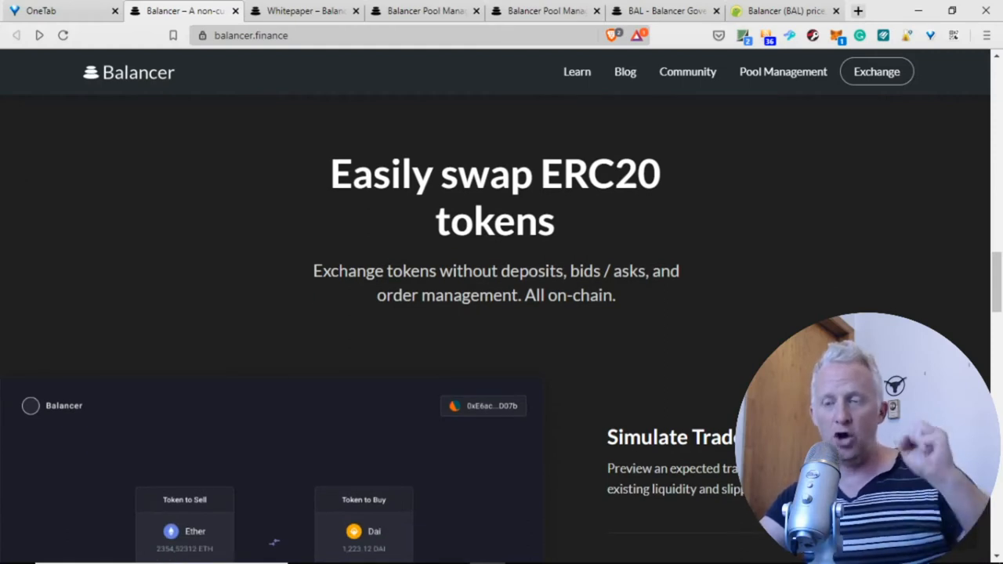
scroll(down, 3)
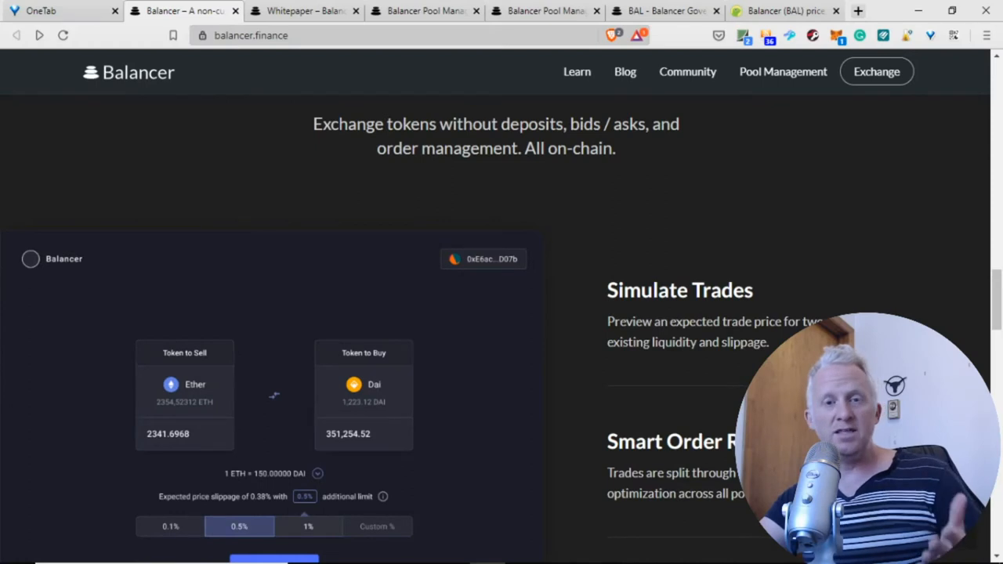
scroll(down, 3)
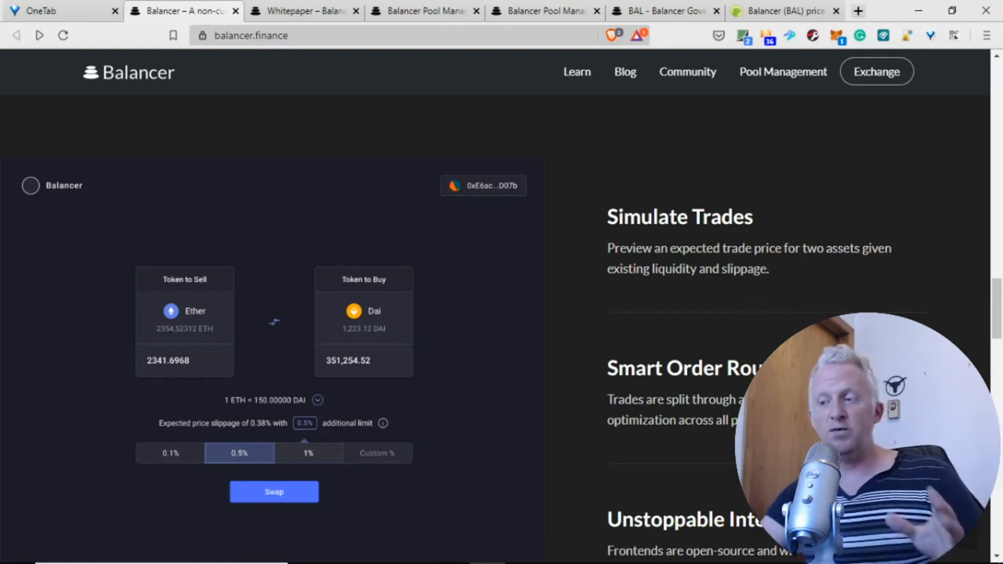
scroll(down, 3)
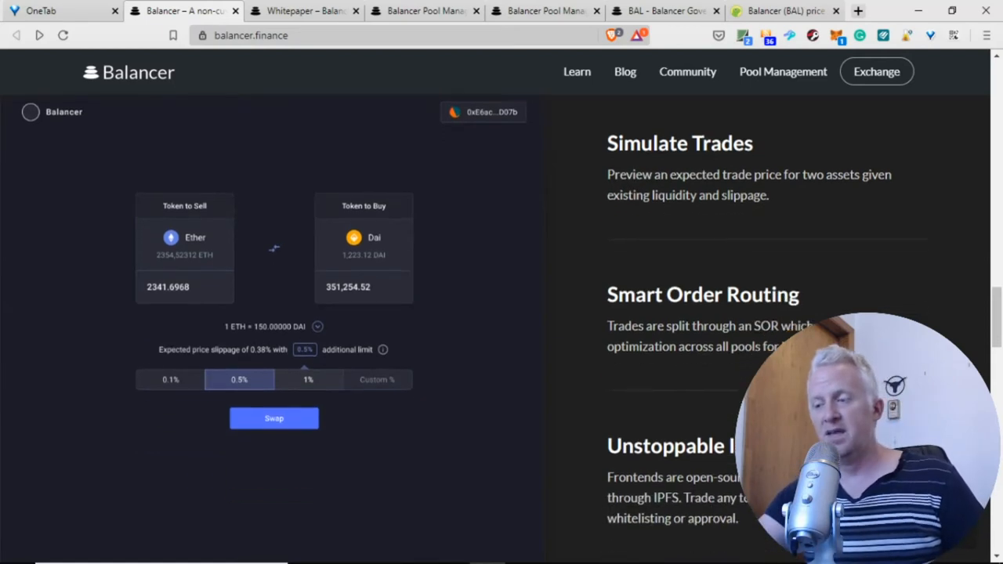
scroll(down, 3)
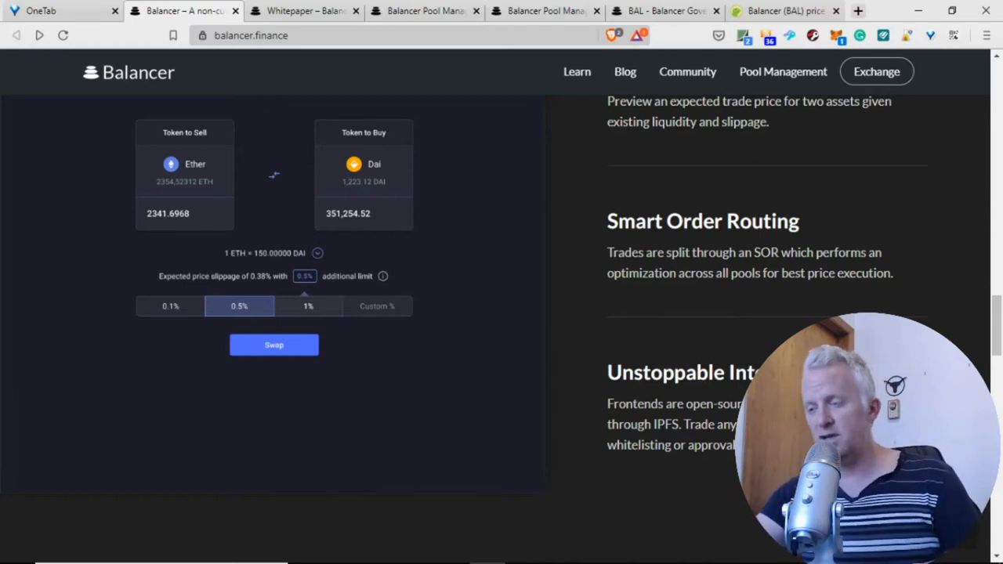
scroll(down, 3)
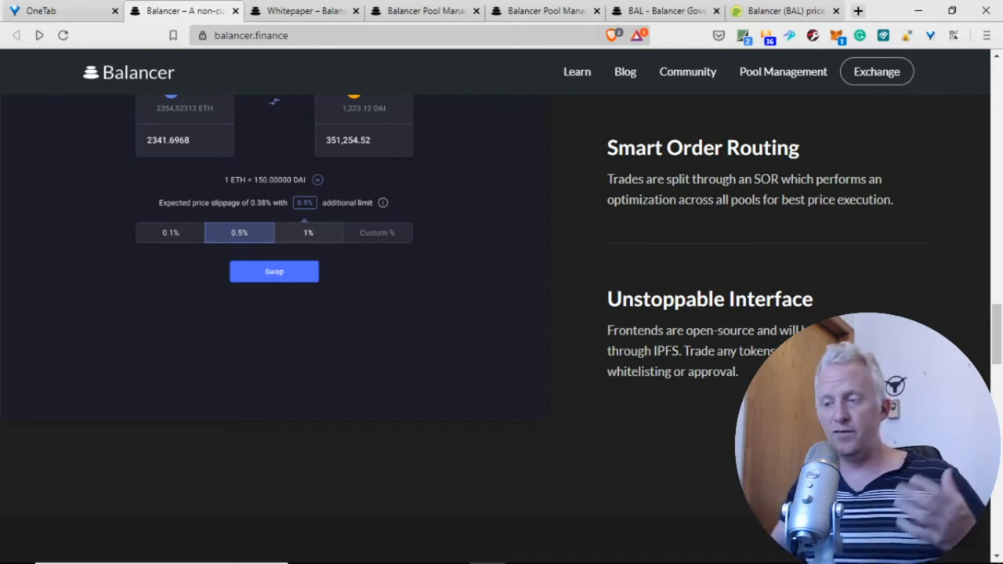
Scroll through the 'Flexibility built into the base protocol' cards toward Frequently asked questions.
scroll(down, 3)
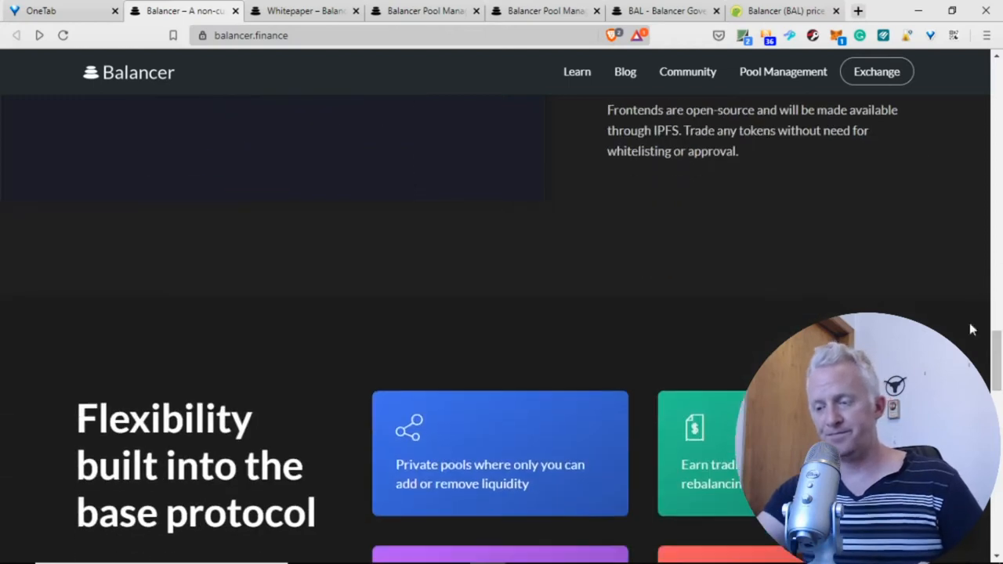
scroll(down, 3)
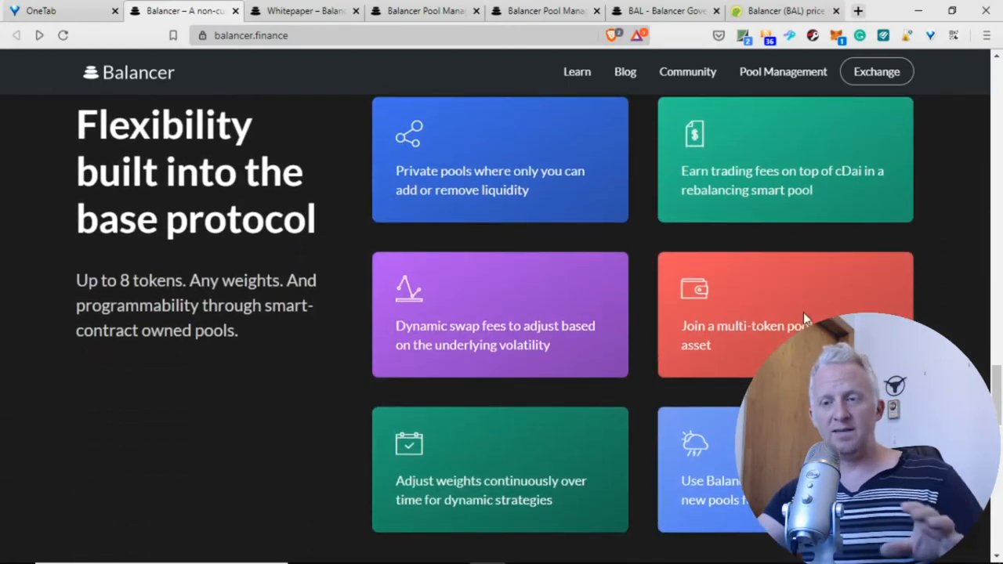
mouse_move(309, 151)
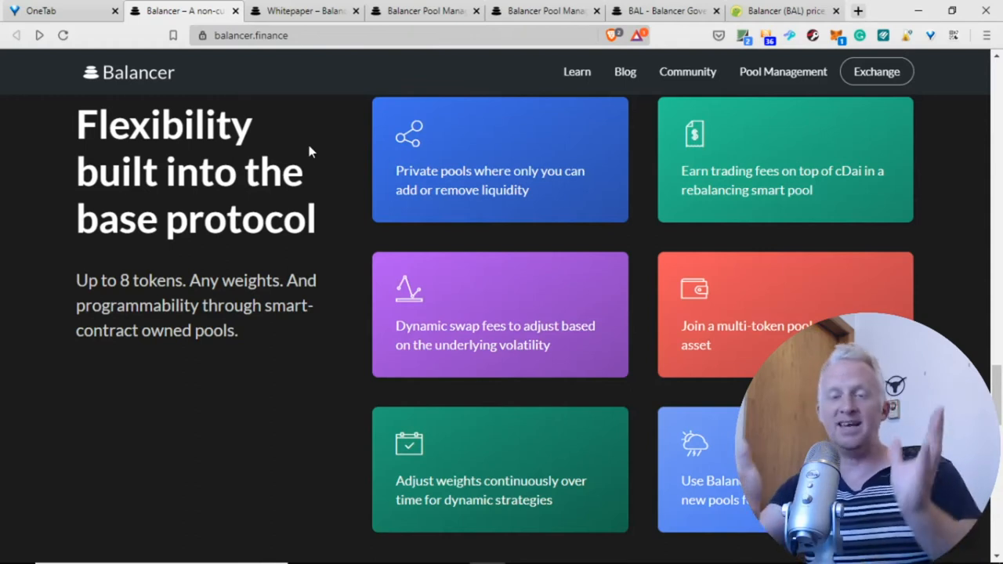
scroll(down, 3)
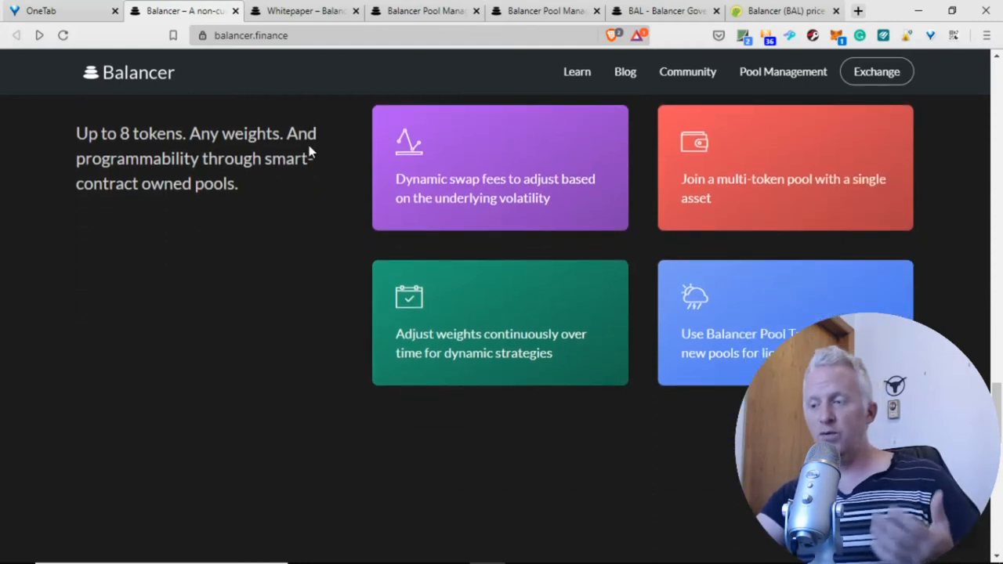
scroll(down, 3)
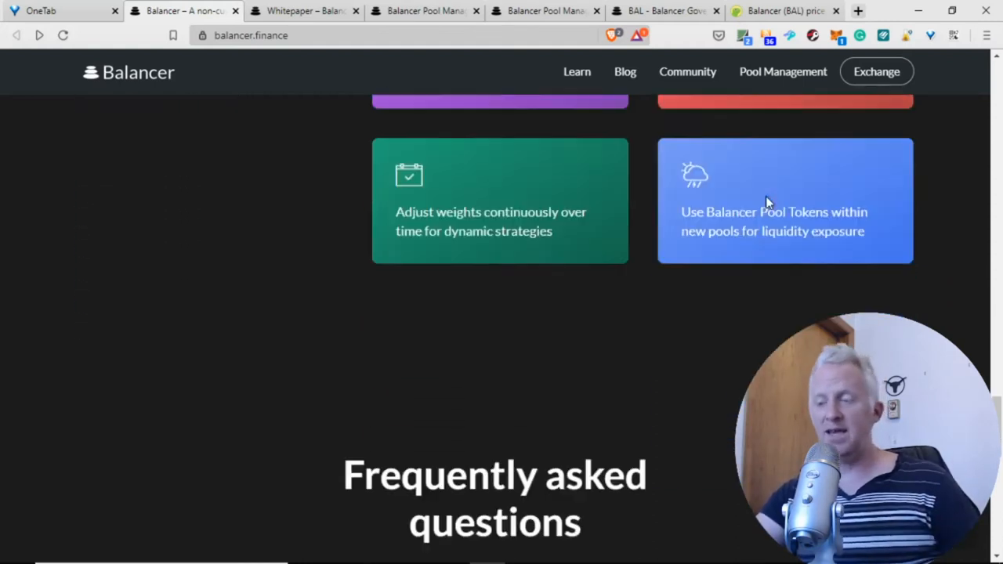
Scroll through the FAQ on AMMs, decentralization, pool fees and risks.
scroll(down, 3)
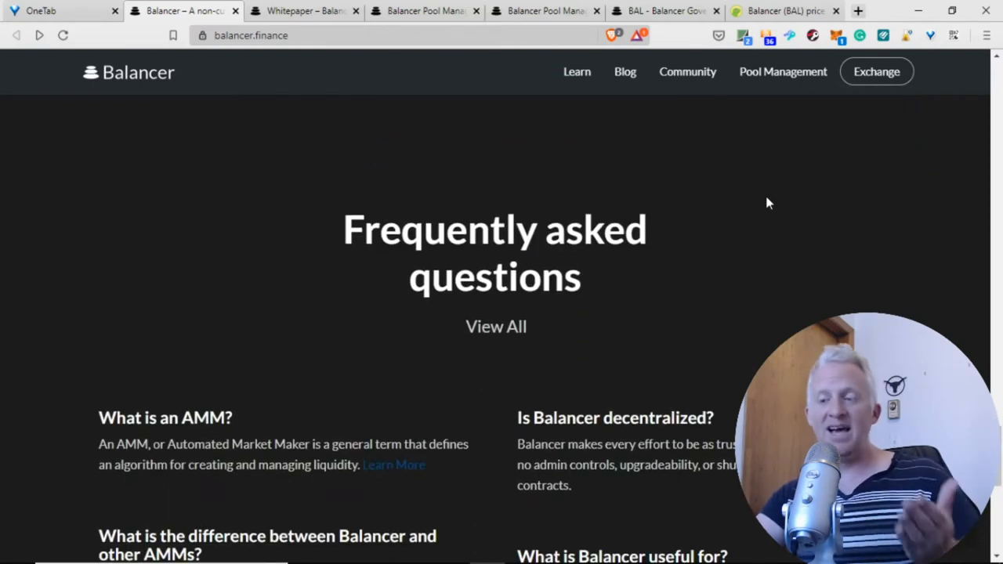
scroll(down, 3)
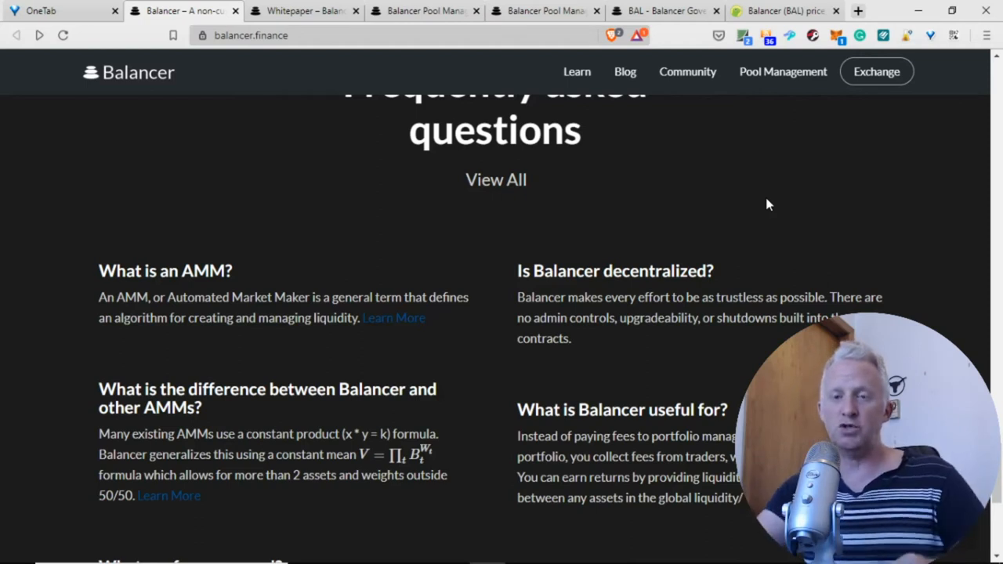
scroll(down, 3)
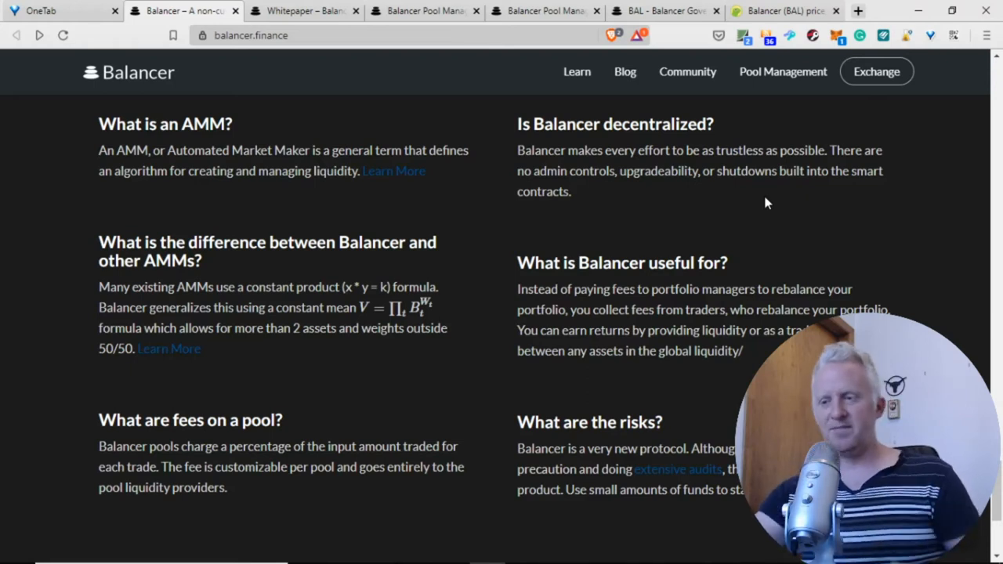
mouse_move(756, 254)
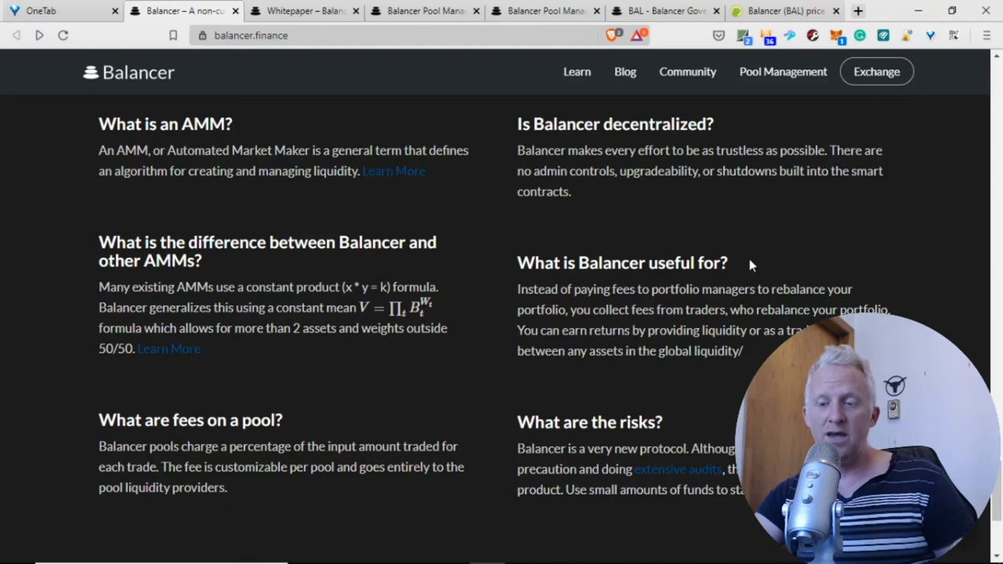
scroll(down, 3)
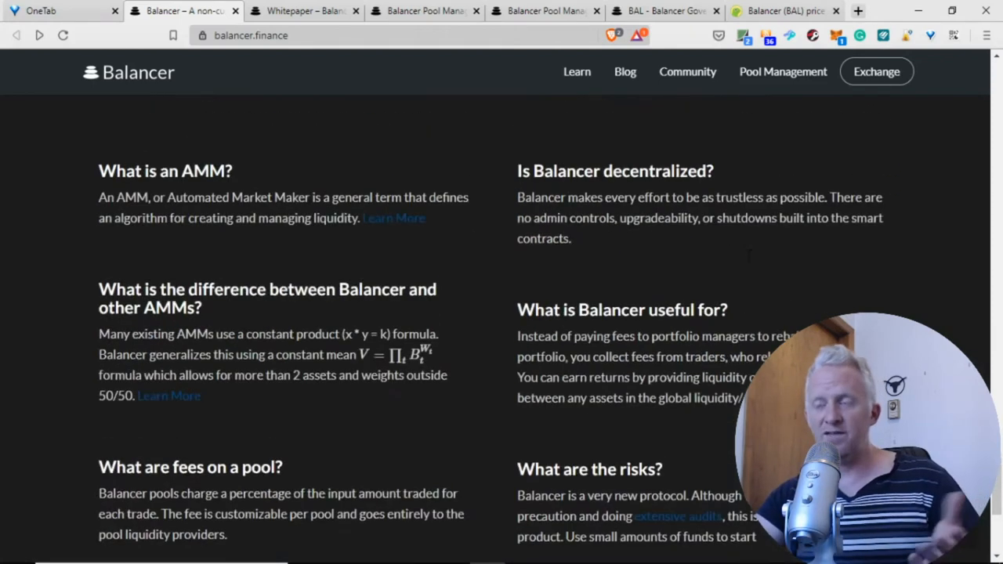
scroll(up, 3)
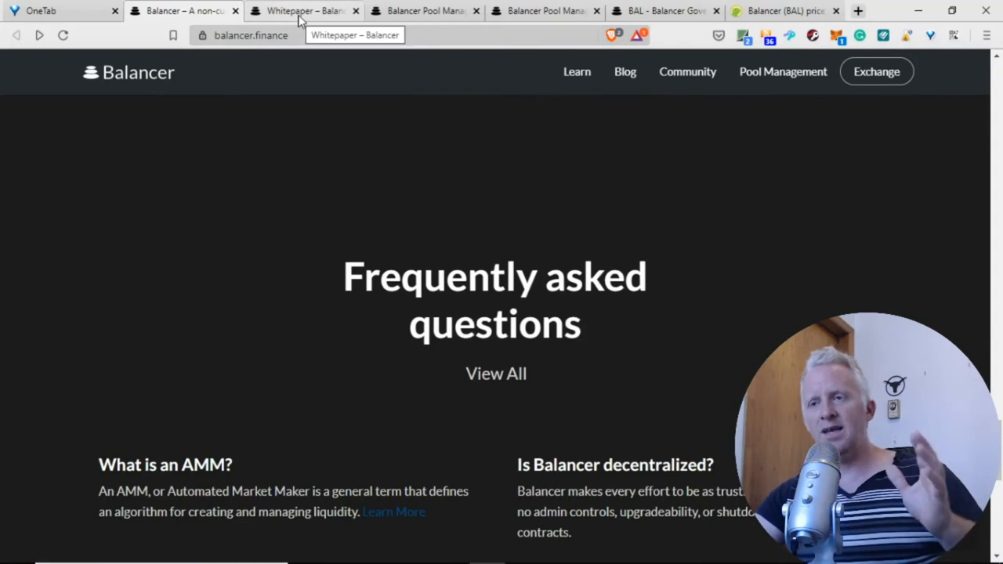
click(305, 10)
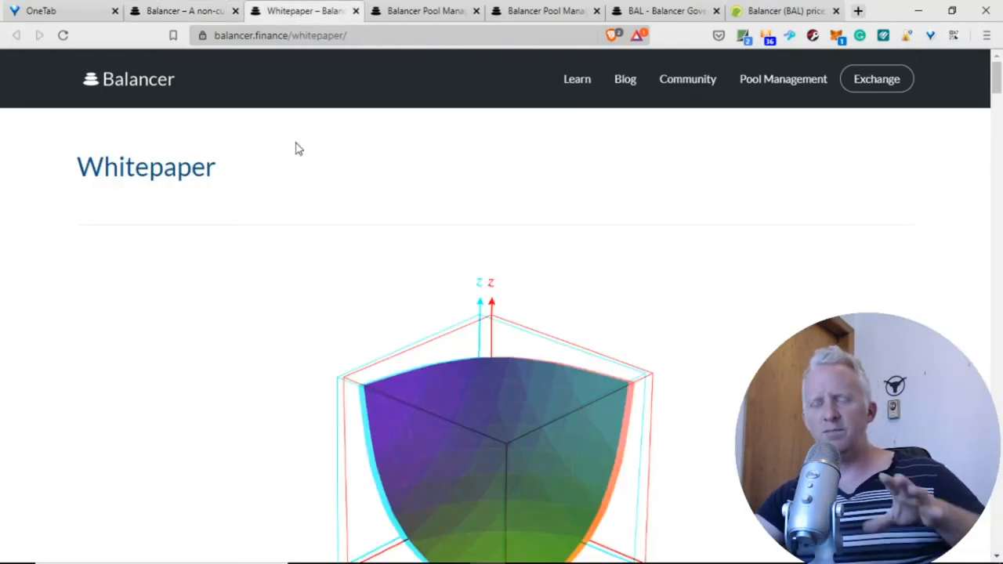
scroll(down, 3)
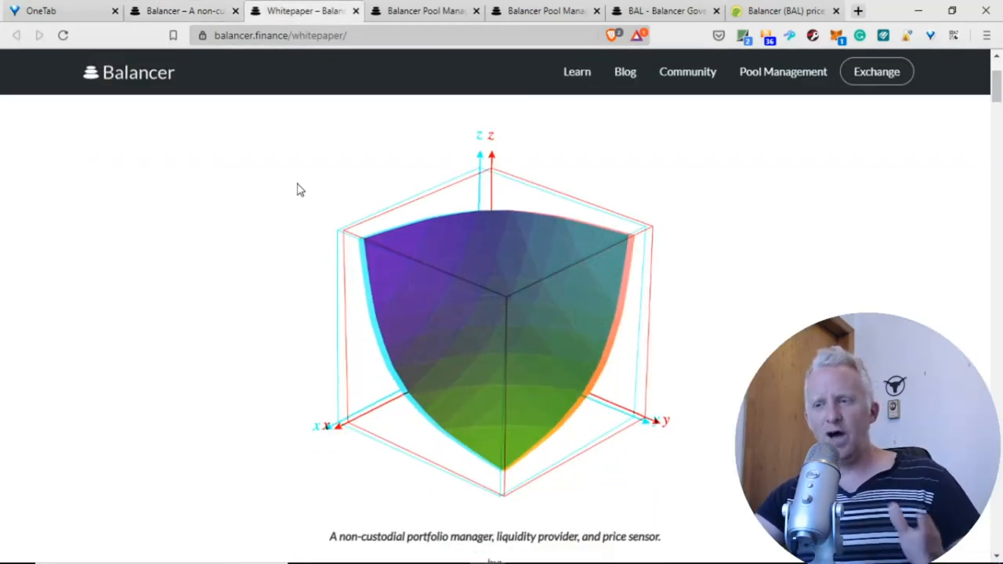
scroll(down, 3)
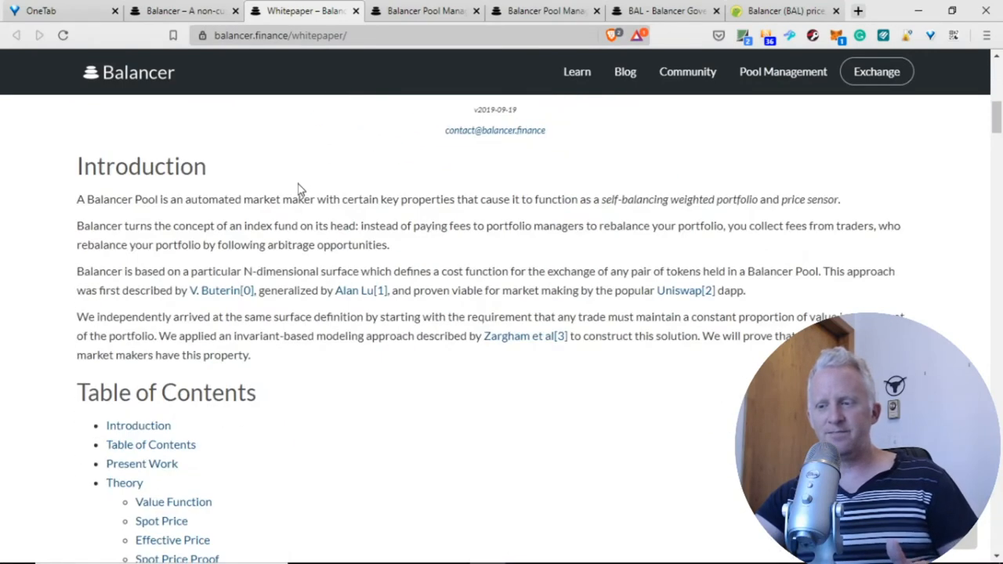
scroll(down, 3)
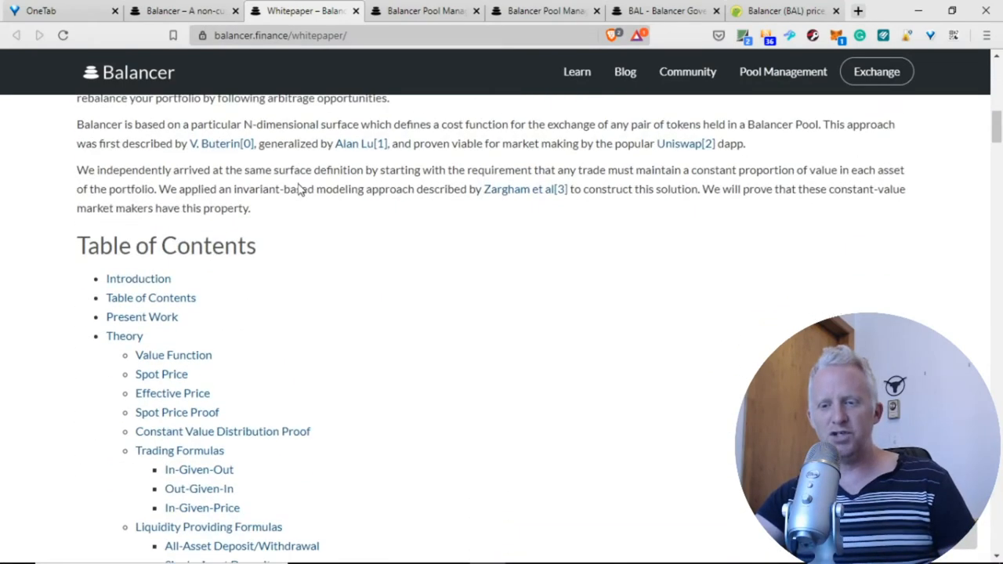
scroll(down, 3)
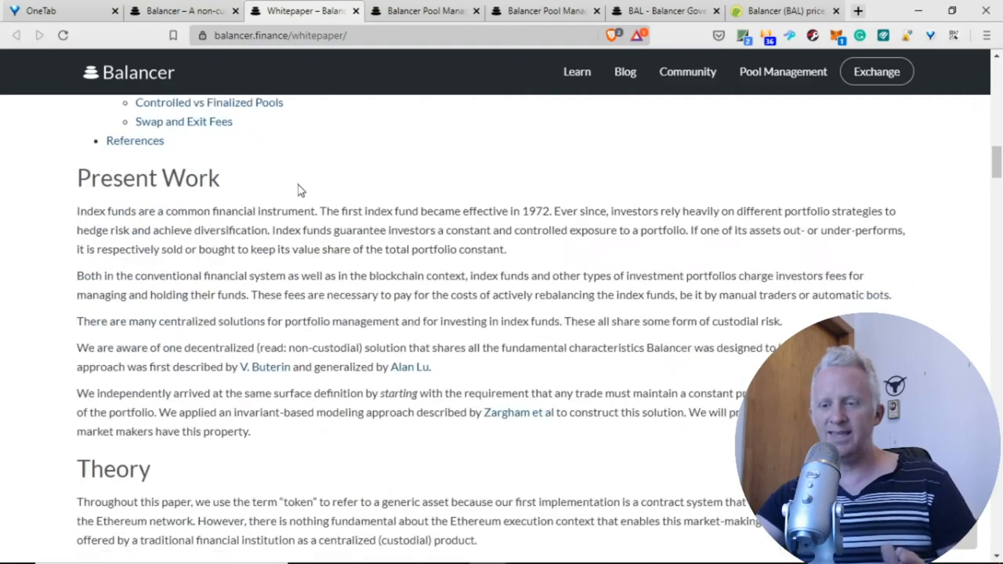
scroll(down, 3)
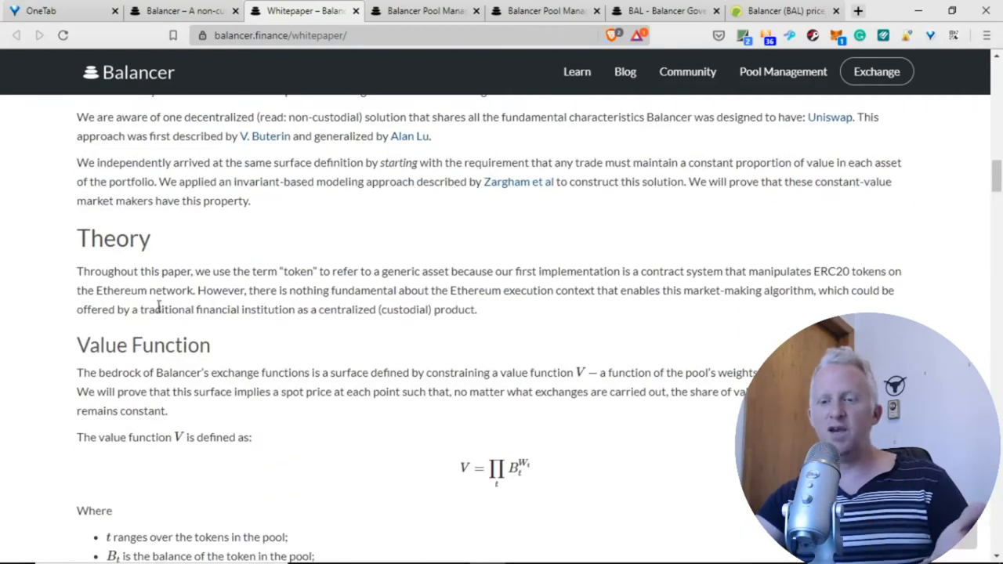
scroll(down, 3)
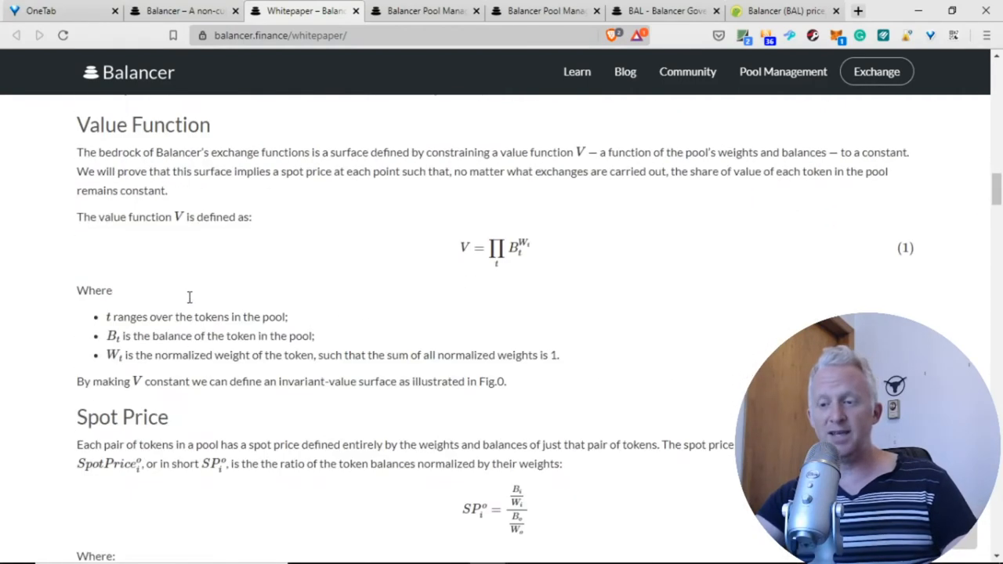
scroll(down, 3)
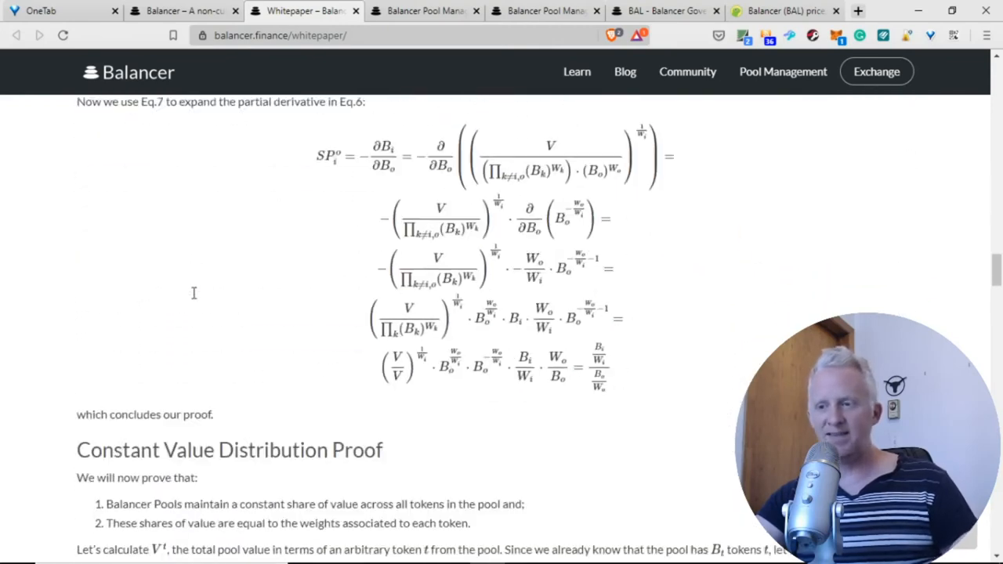
scroll(down, 3)
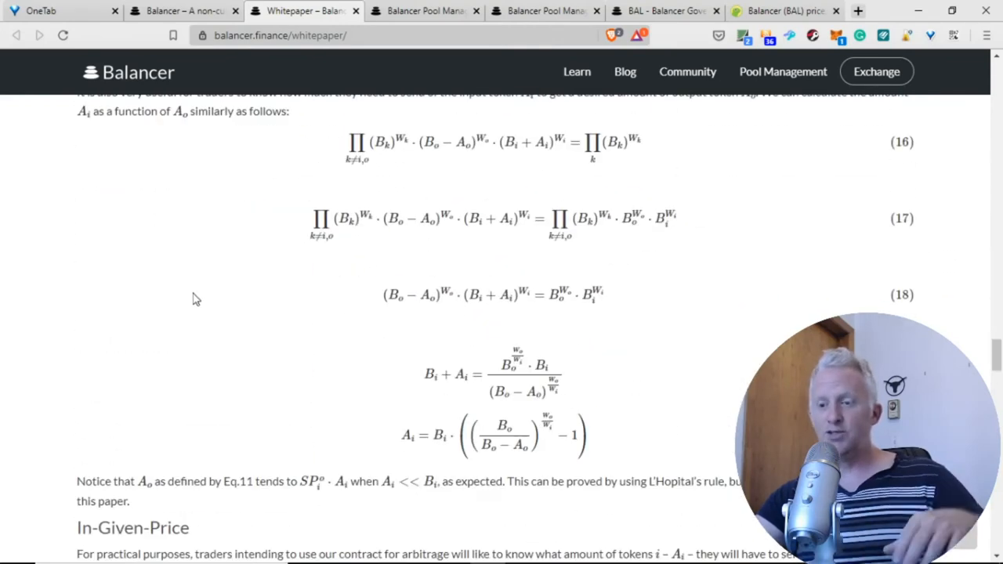
scroll(up, 3)
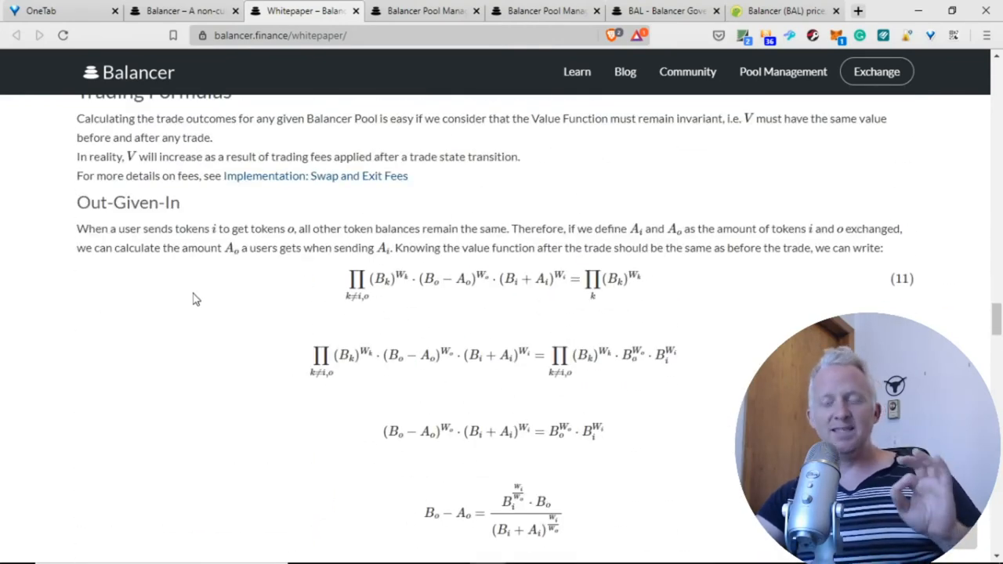
scroll(down, 3)
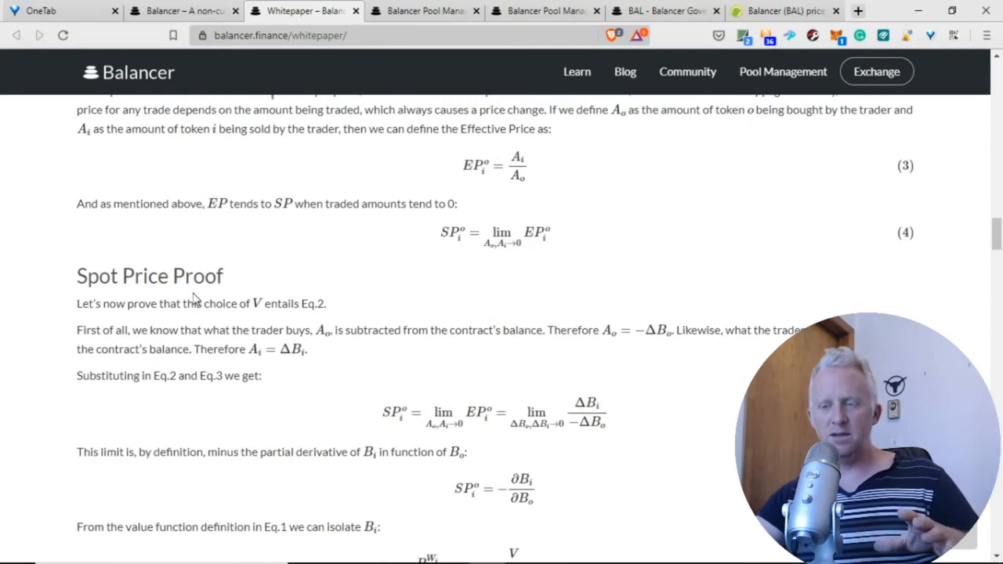
scroll(up, 3)
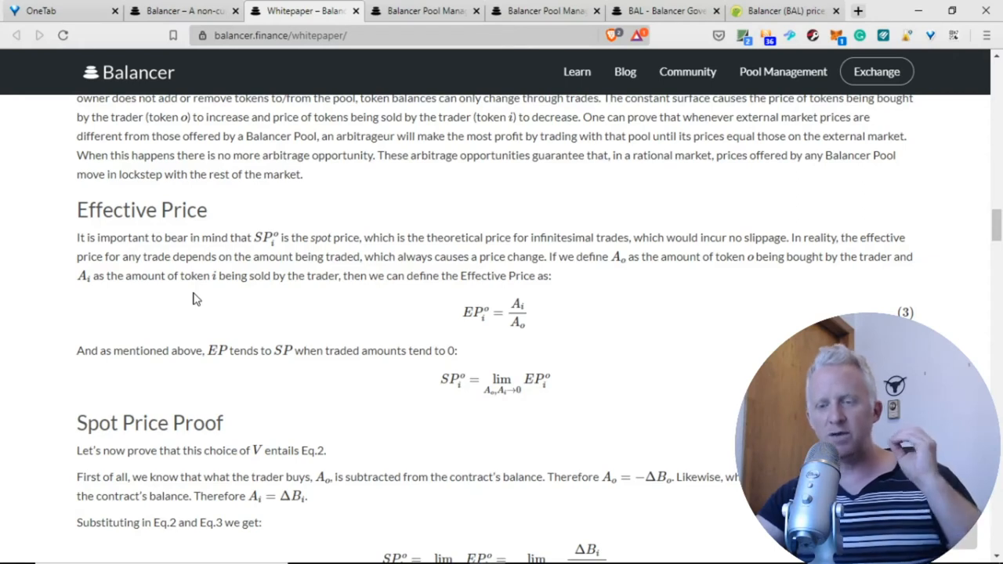
scroll(up, 3)
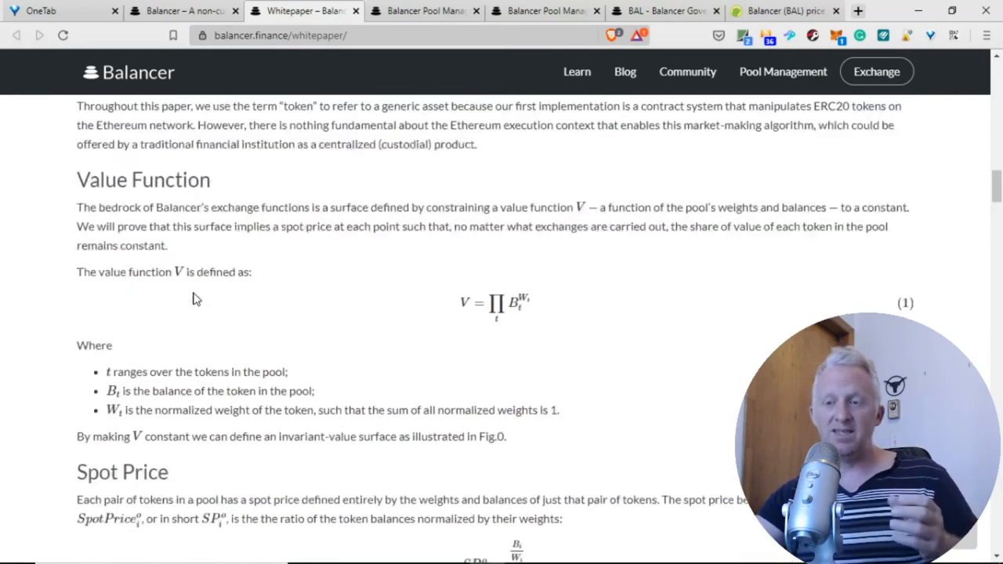
scroll(down, 3)
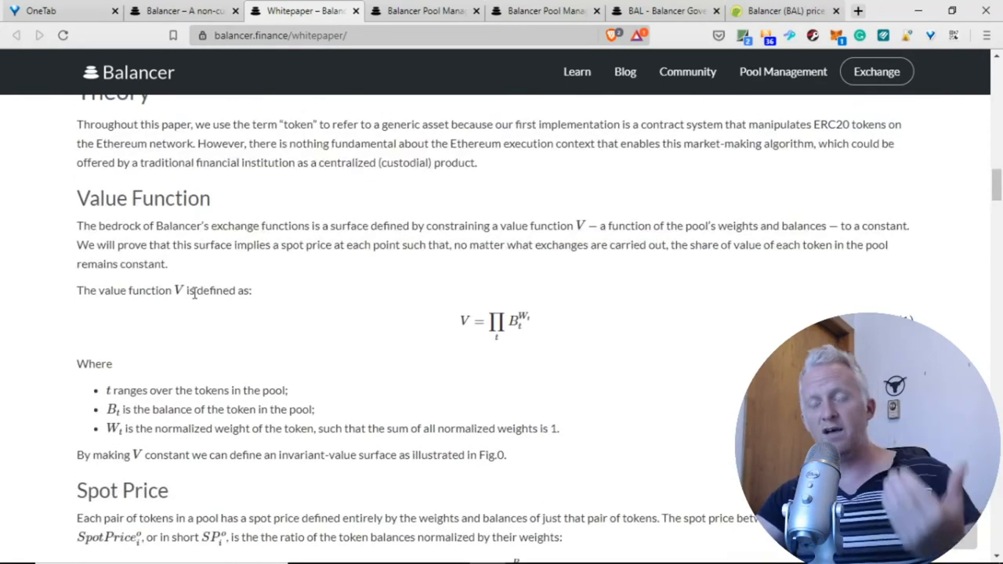
scroll(down, 3)
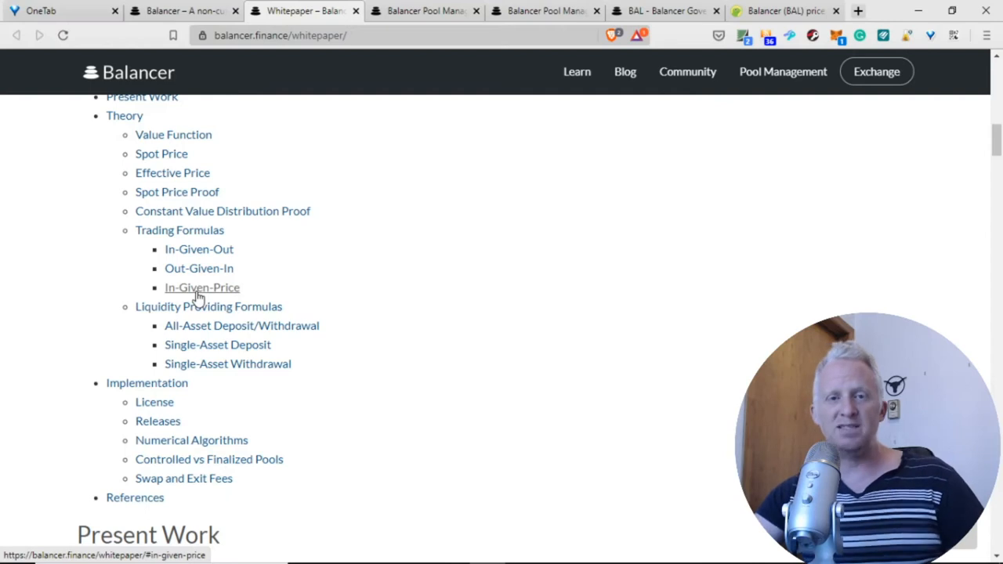
scroll(up, 3)
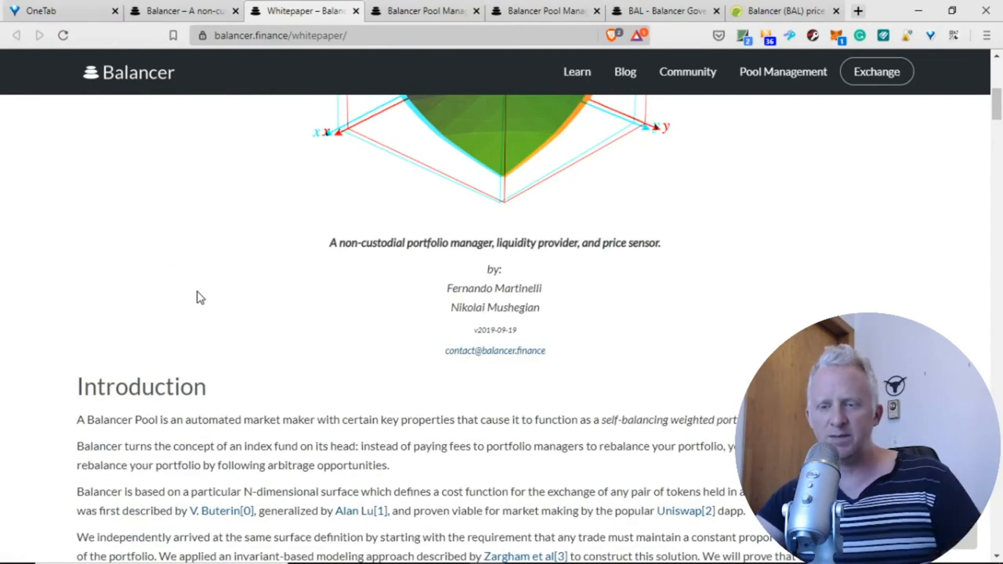
scroll(up, 3)
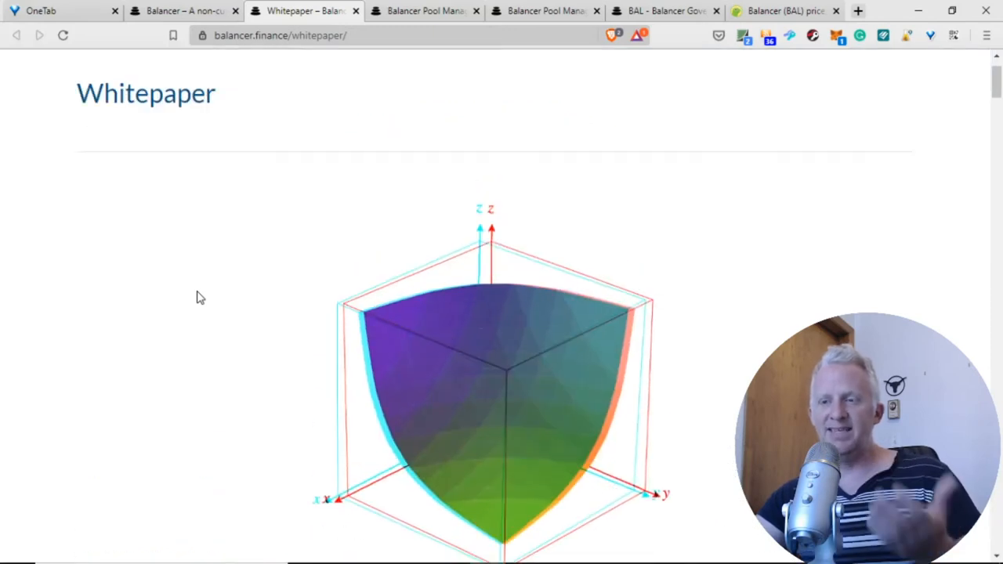
scroll(down, 3)
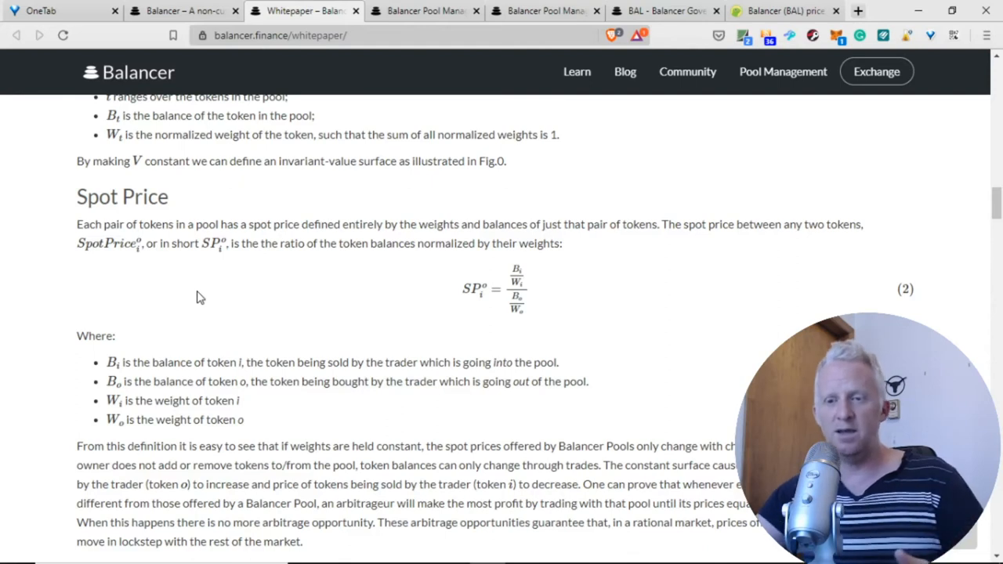
scroll(down, 3)
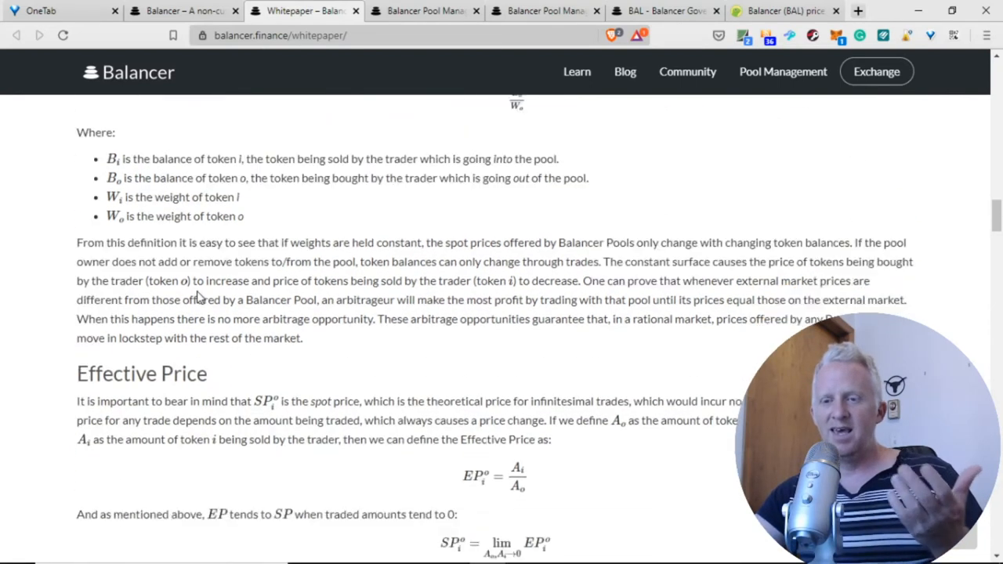
scroll(down, 3)
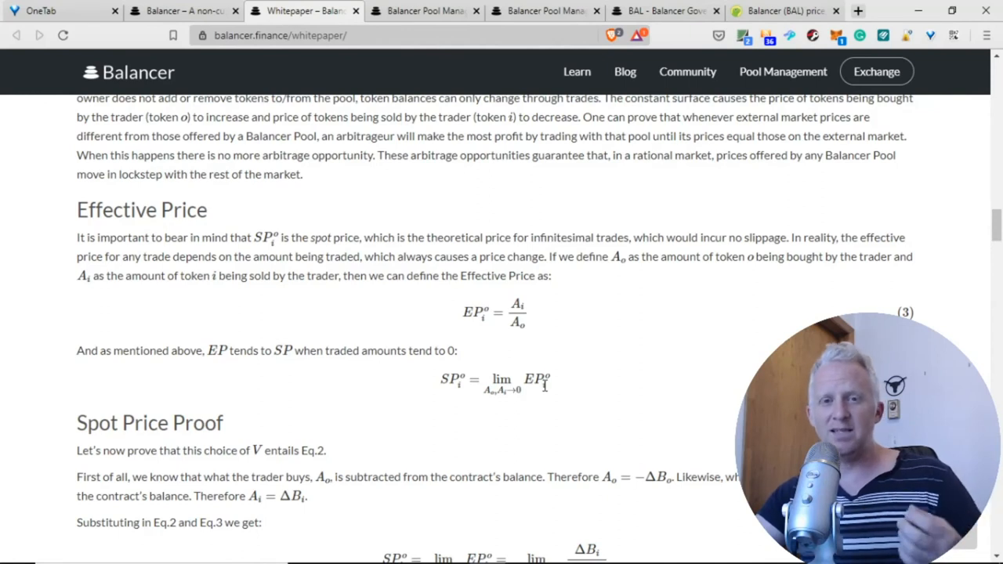
scroll(down, 3)
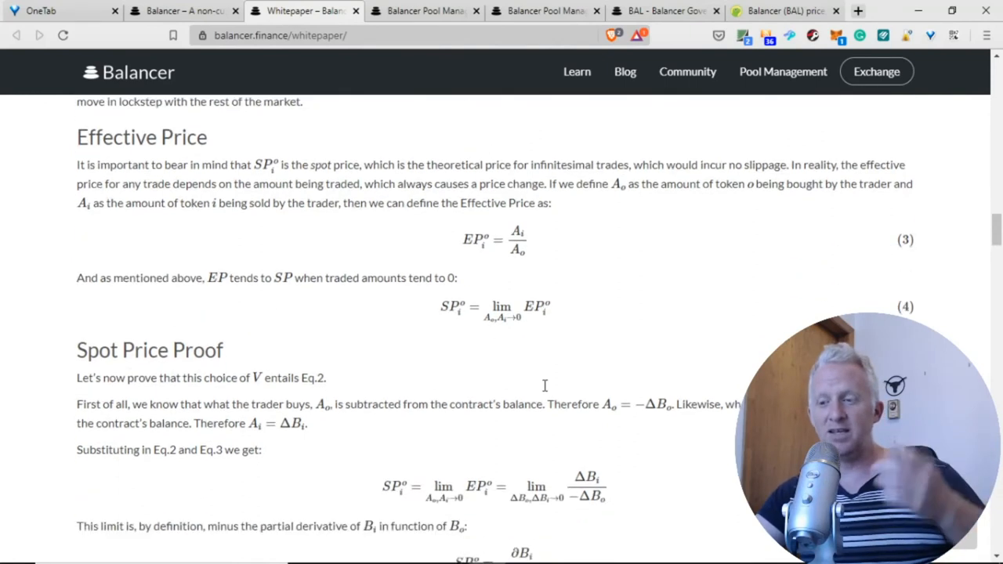
scroll(down, 3)
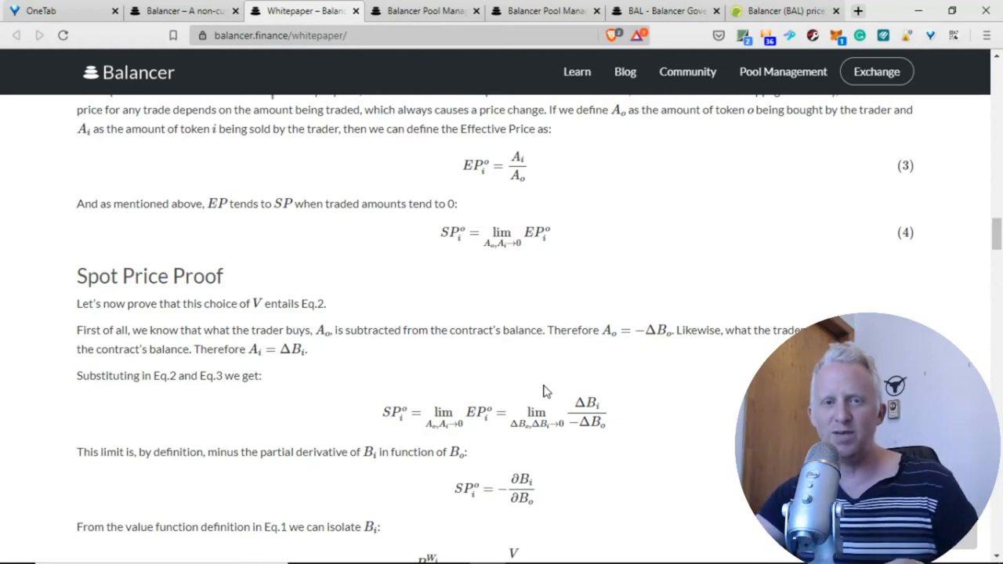
scroll(up, 3)
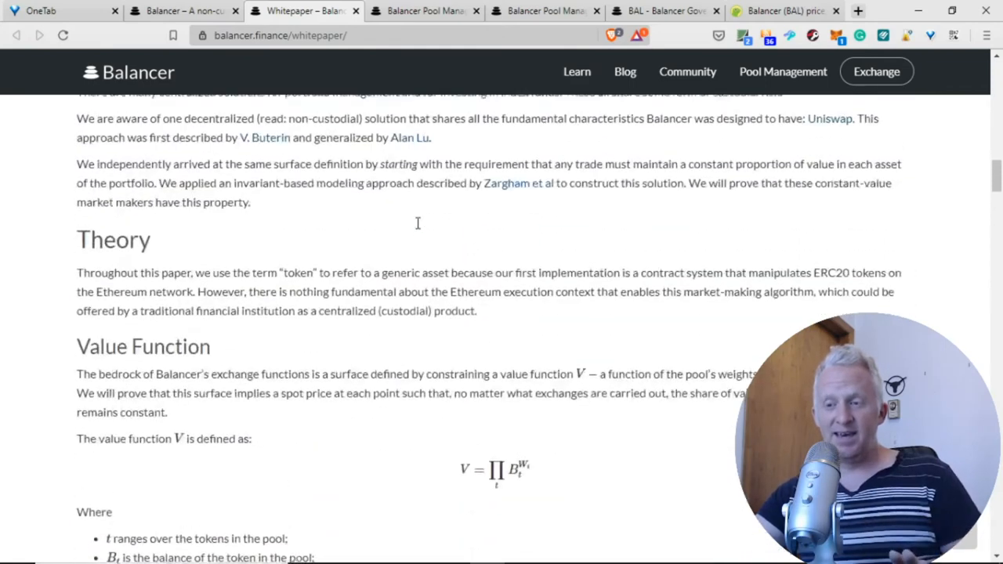
scroll(up, 3)
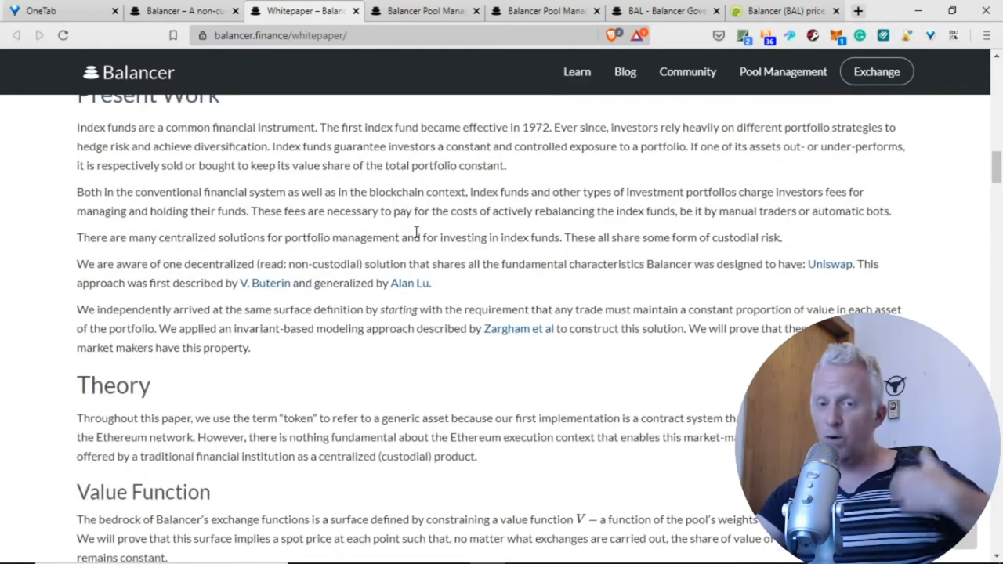
scroll(up, 3)
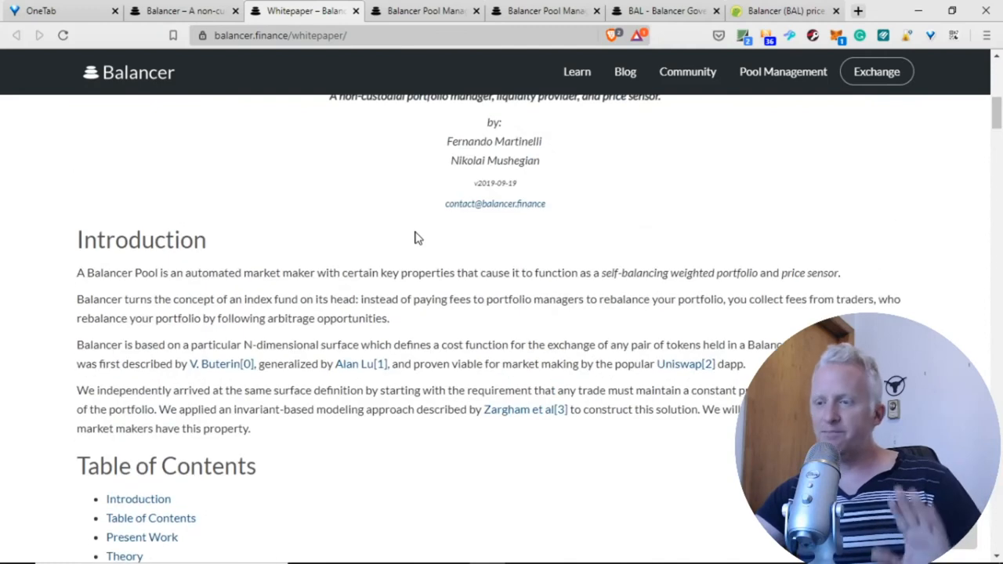
Switch to the pool management tab and scroll through Shared Pools and My Liquidity.
click(423, 10)
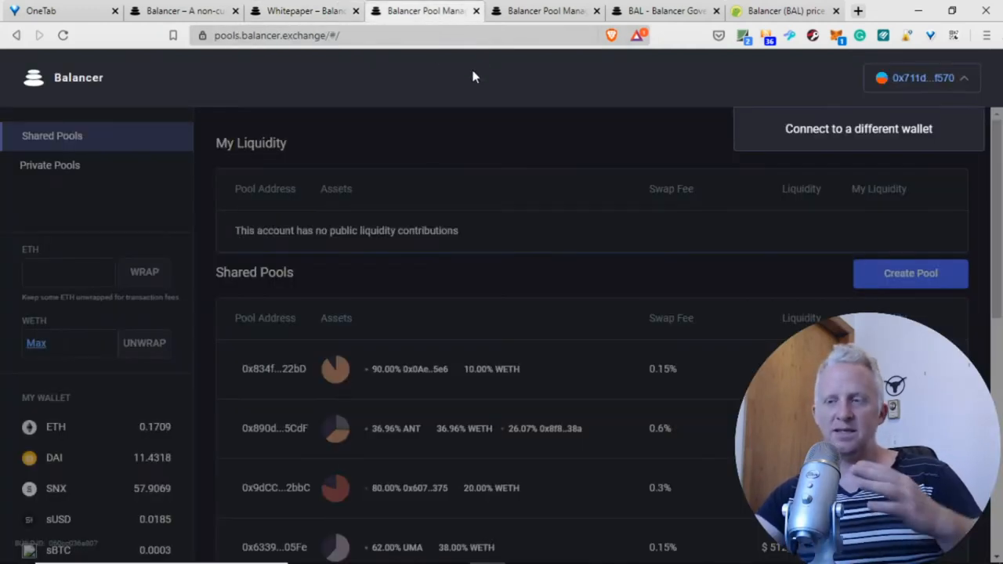
mouse_move(439, 117)
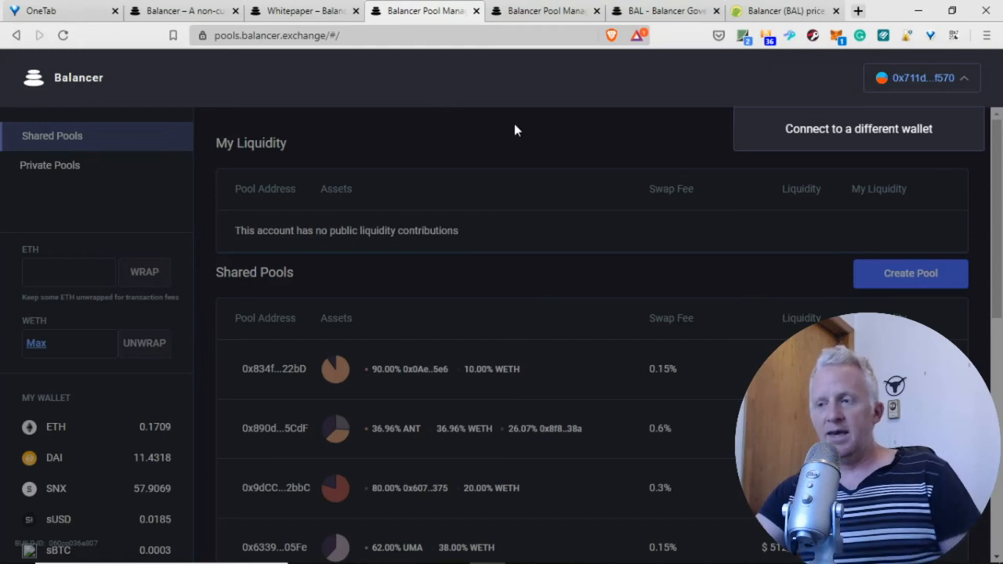
mouse_move(529, 171)
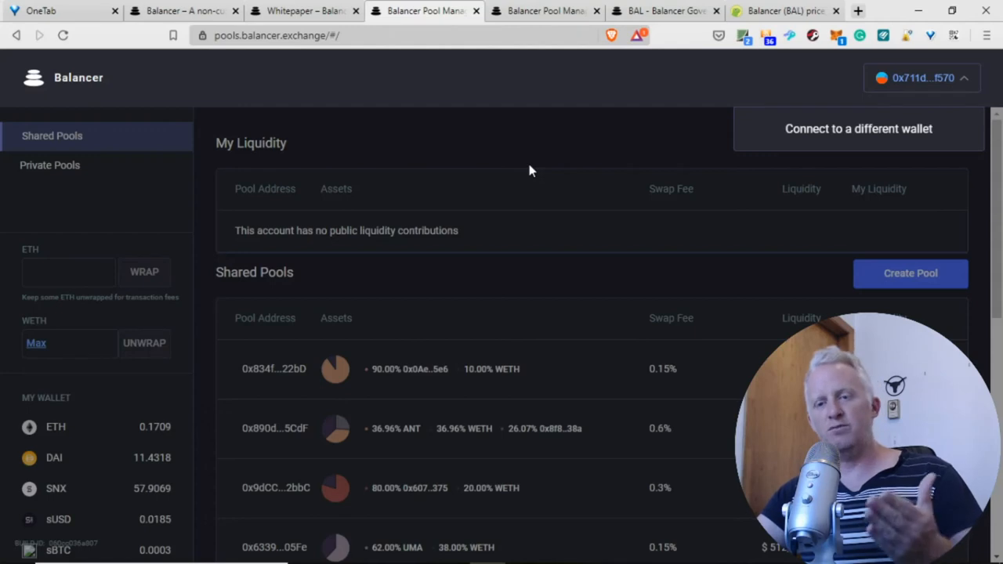
scroll(down, 3)
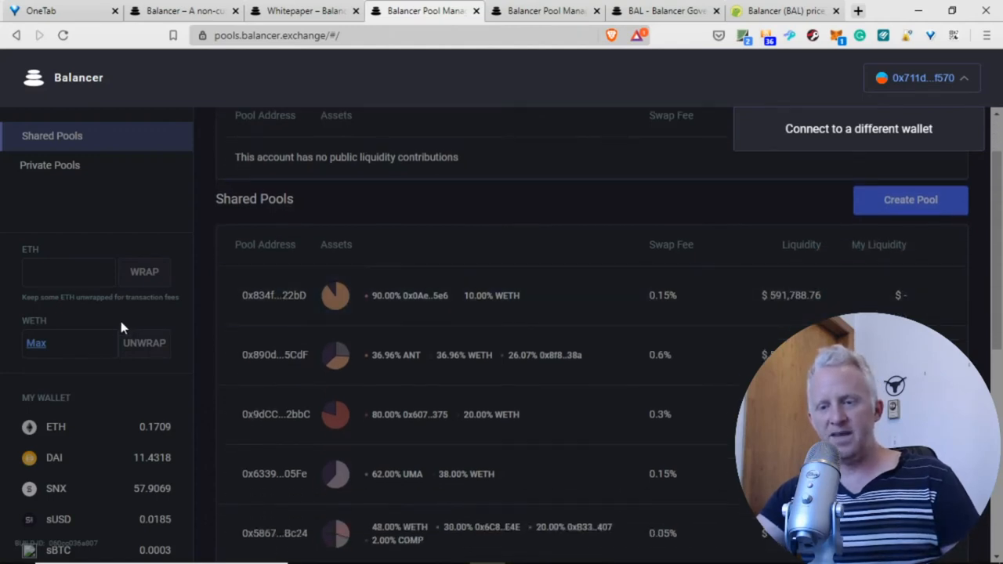
mouse_move(118, 492)
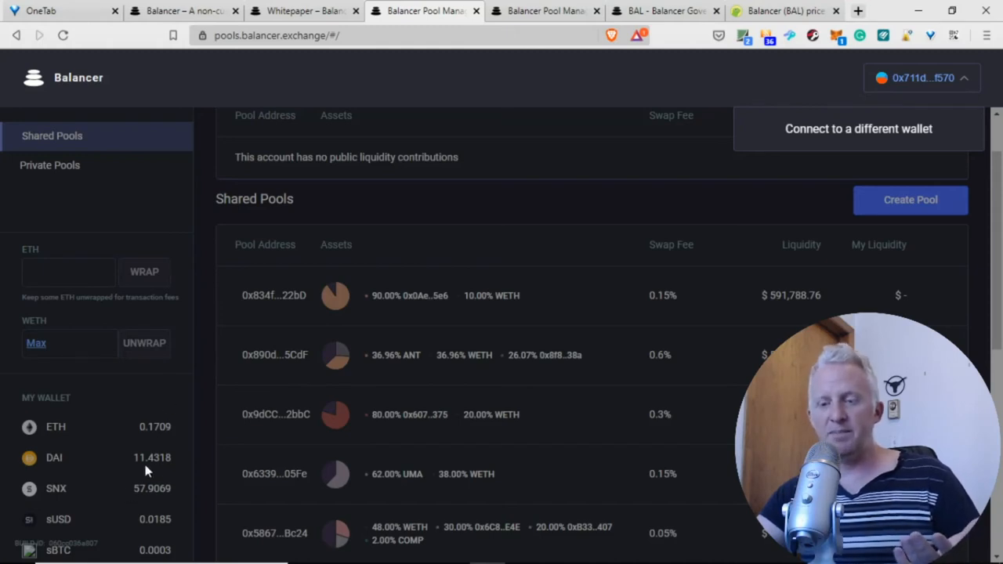
mouse_move(170, 457)
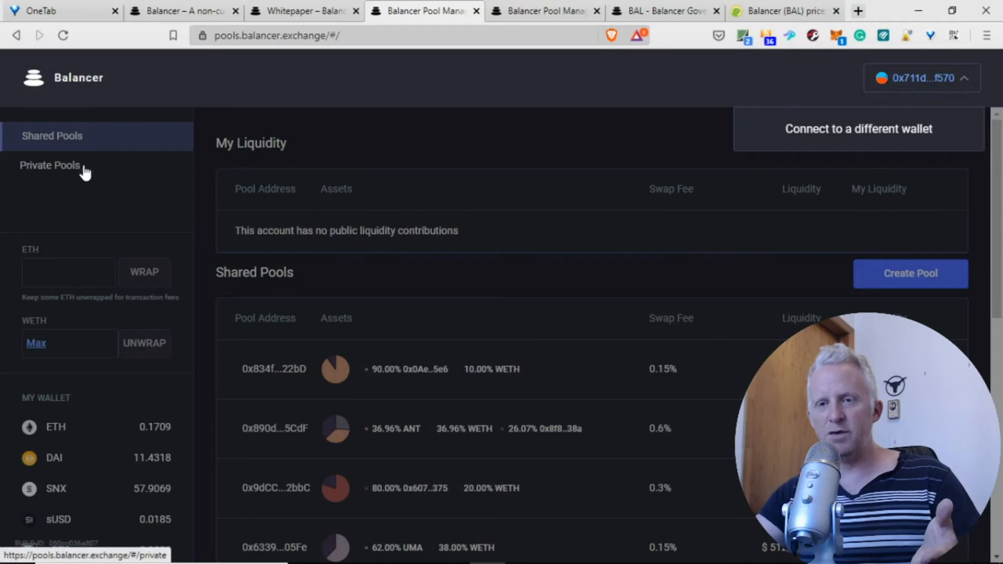
scroll(down, 3)
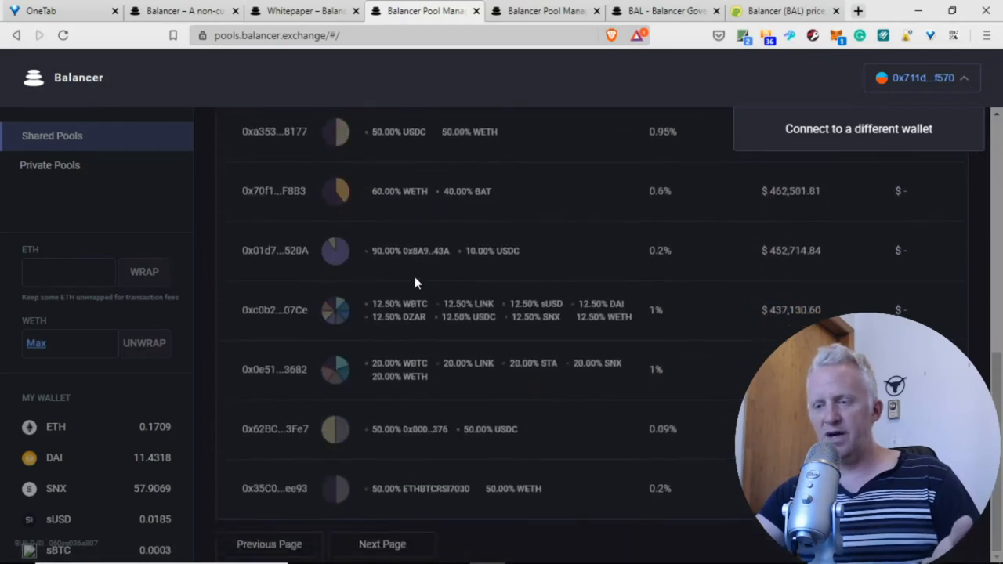
mouse_move(565, 304)
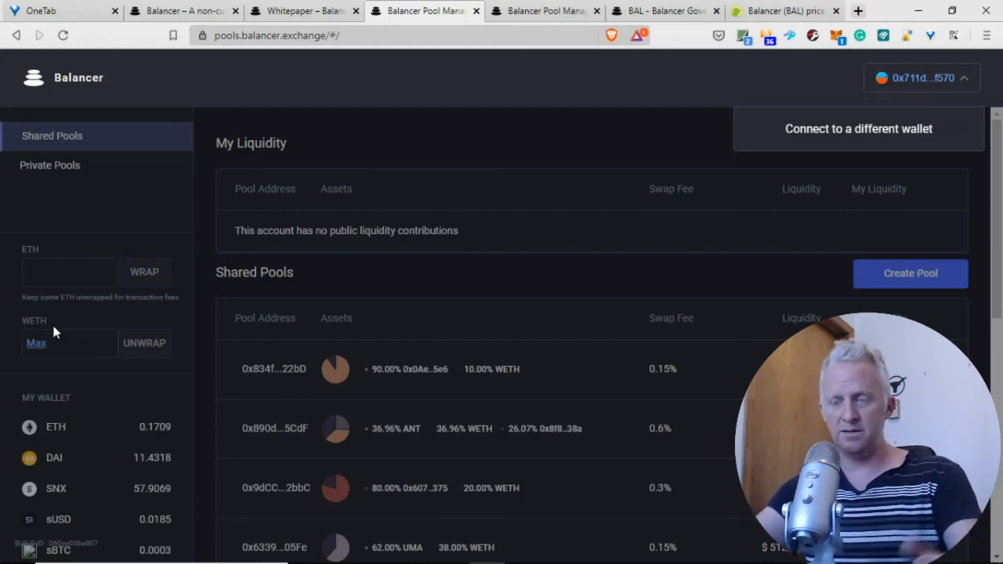
mouse_move(75, 153)
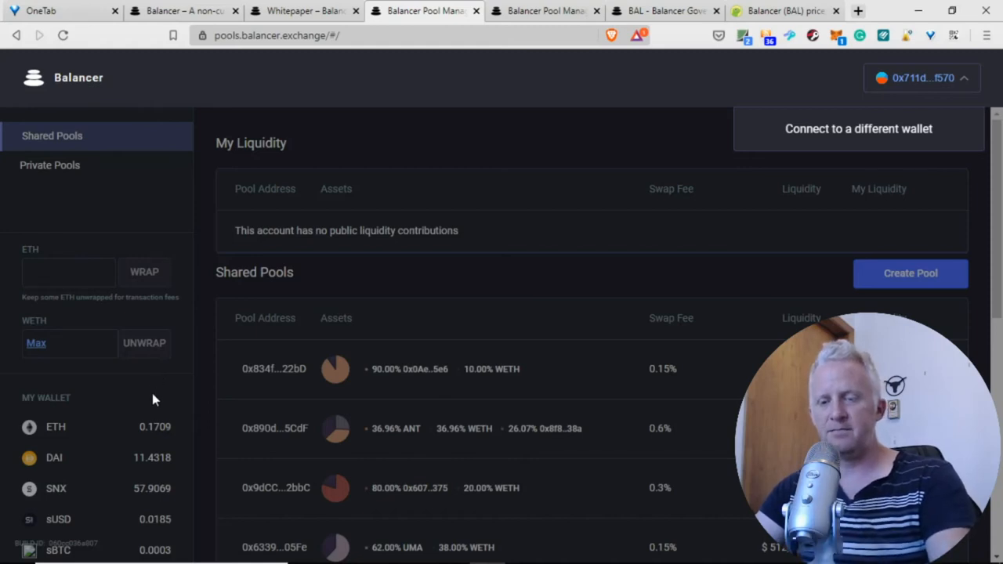
mouse_move(152, 384)
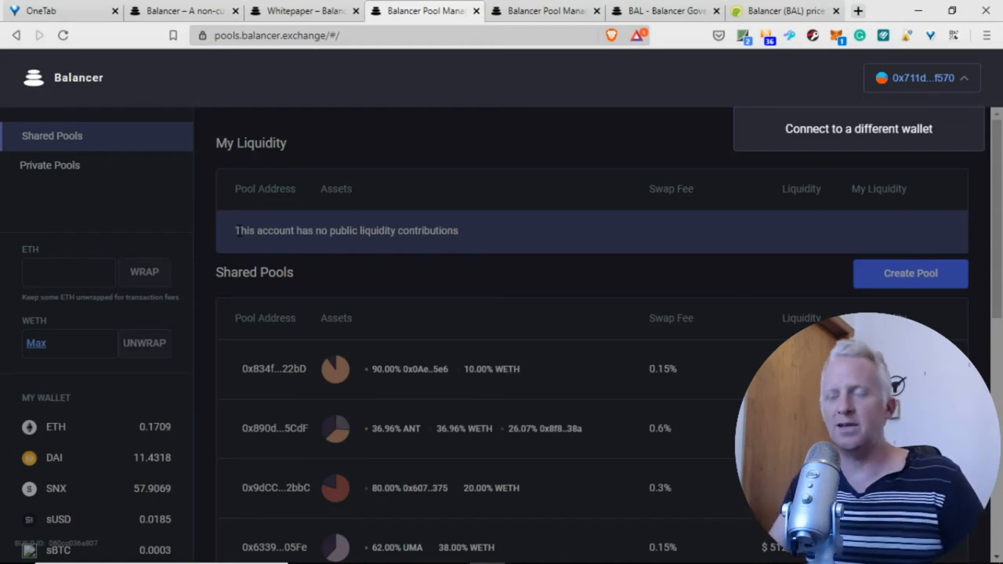
mouse_move(357, 247)
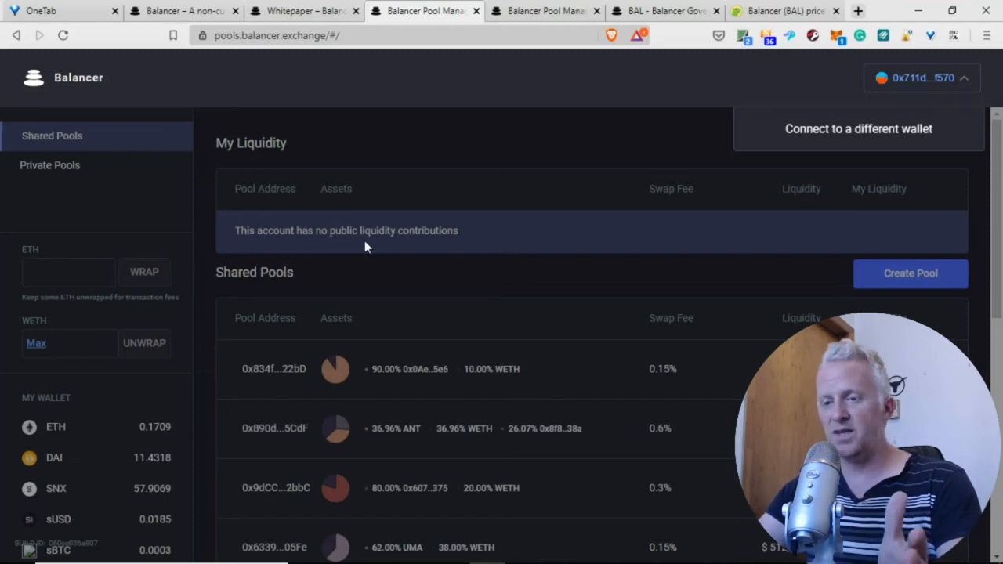
scroll(down, 3)
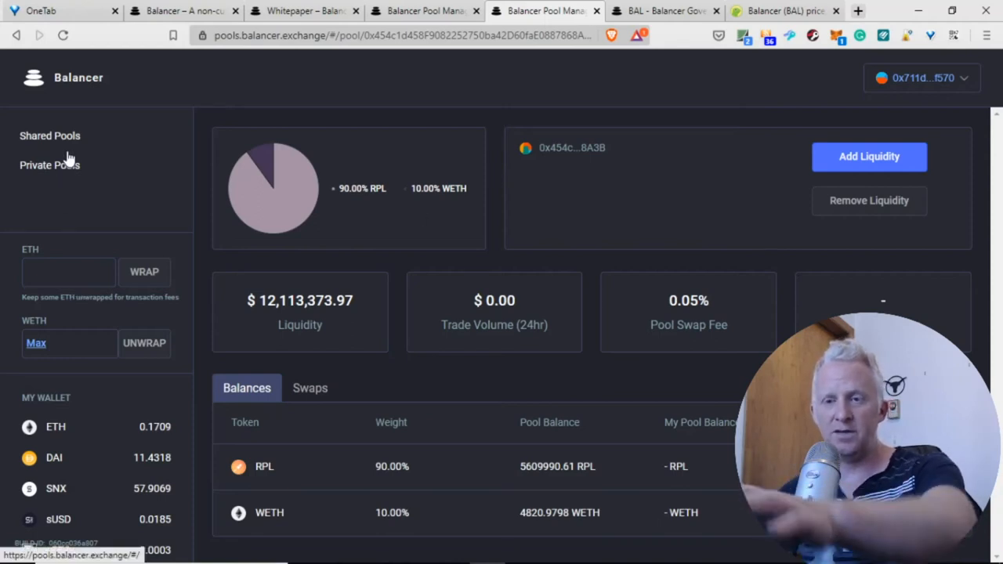
mouse_move(99, 308)
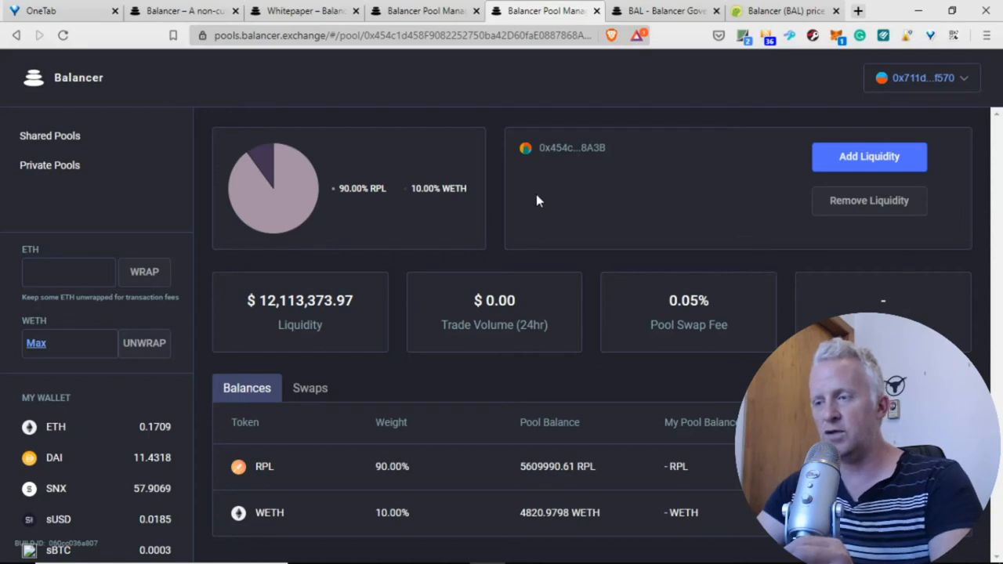
mouse_move(570, 163)
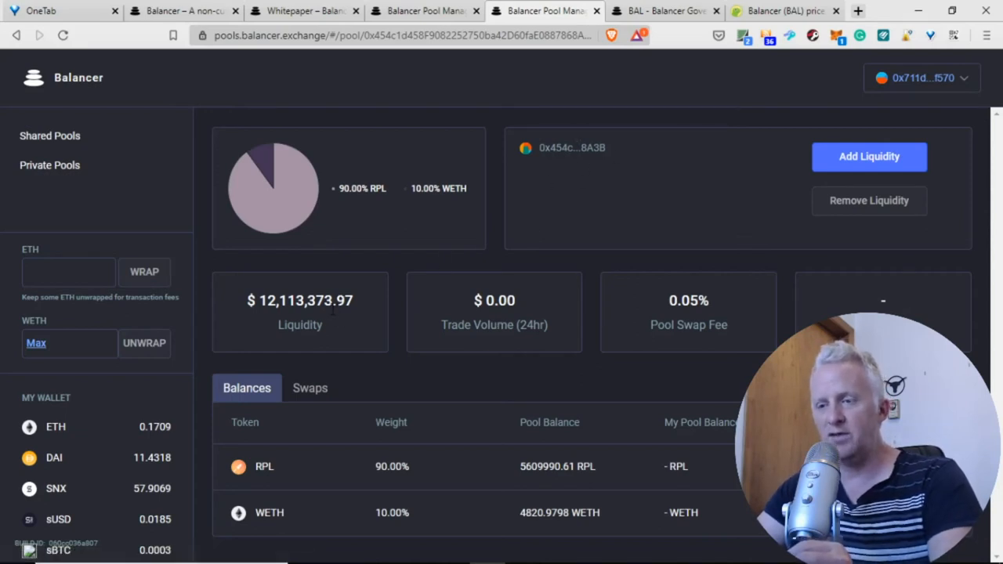
mouse_move(411, 331)
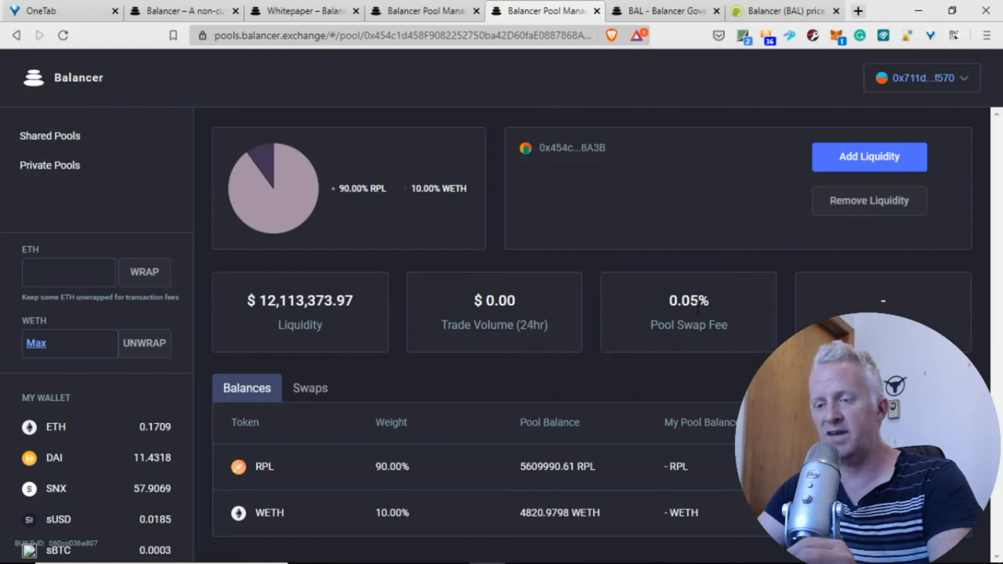
mouse_move(694, 316)
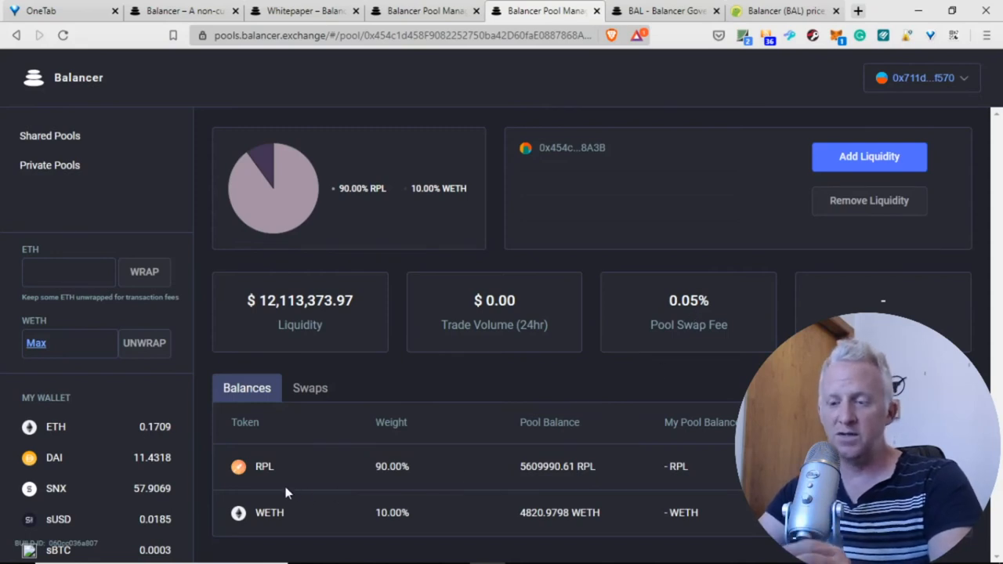
mouse_move(347, 487)
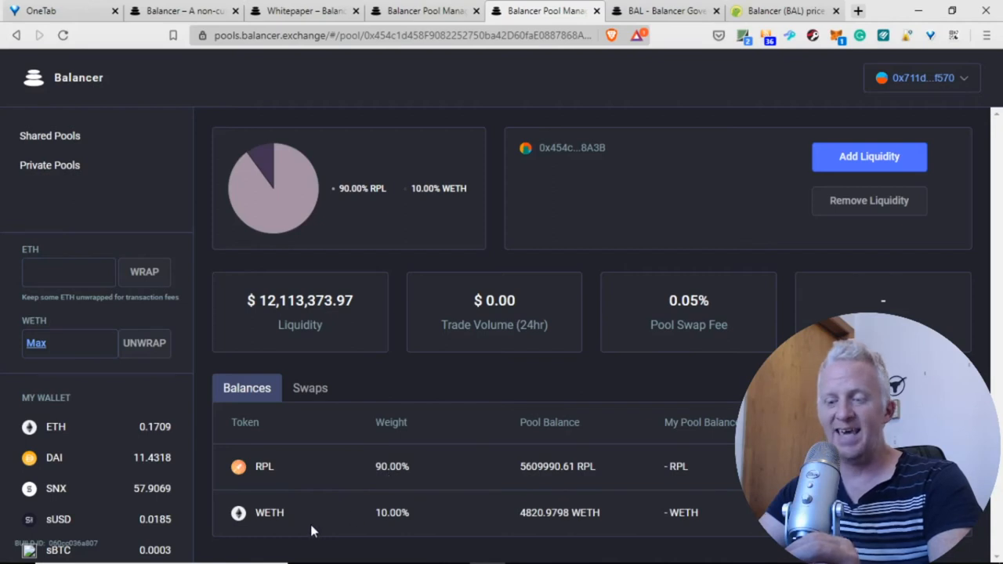
mouse_move(287, 543)
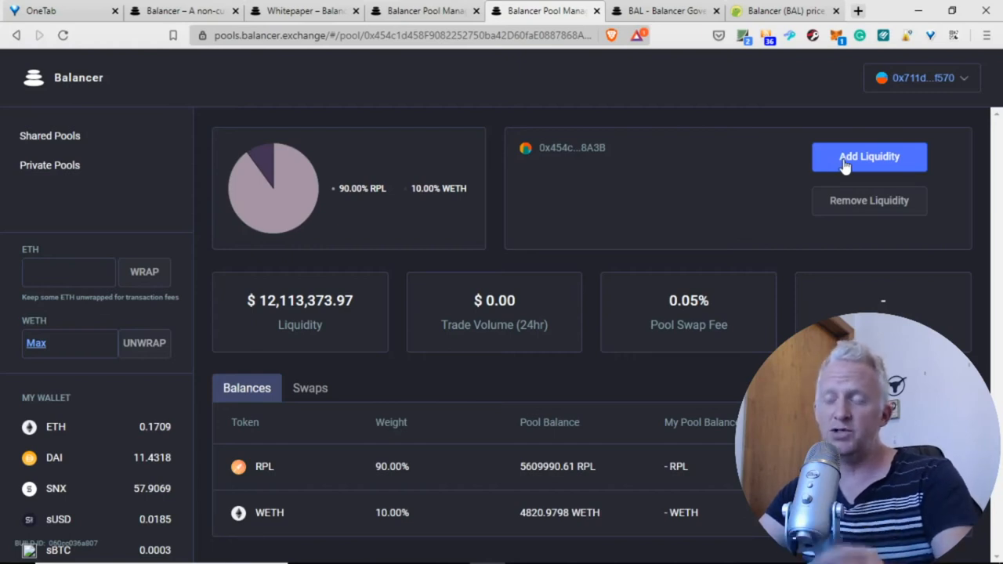
mouse_move(678, 222)
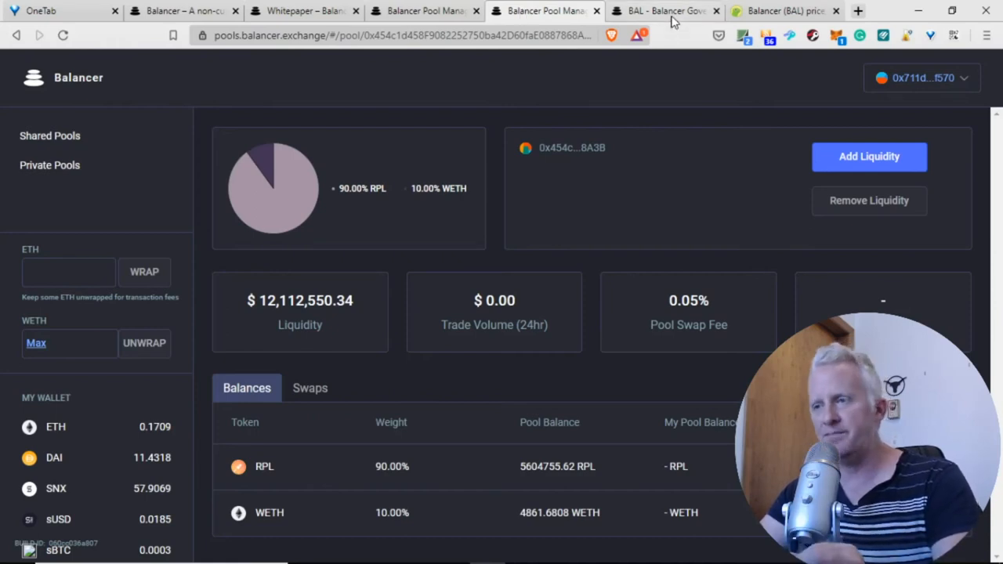
Switch to the 'BAL - Balancer Governance Token' docs tab.
click(662, 10)
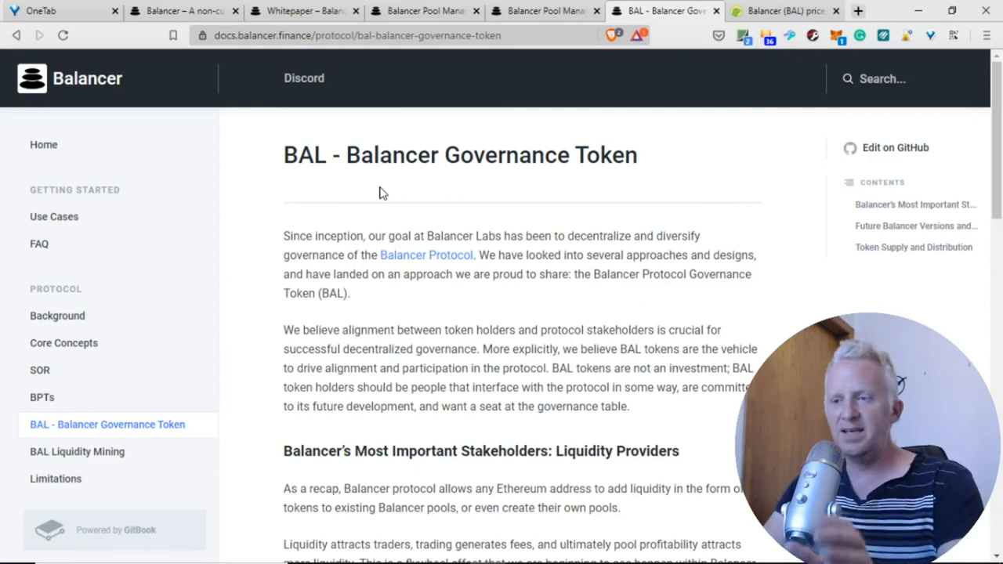
mouse_move(359, 257)
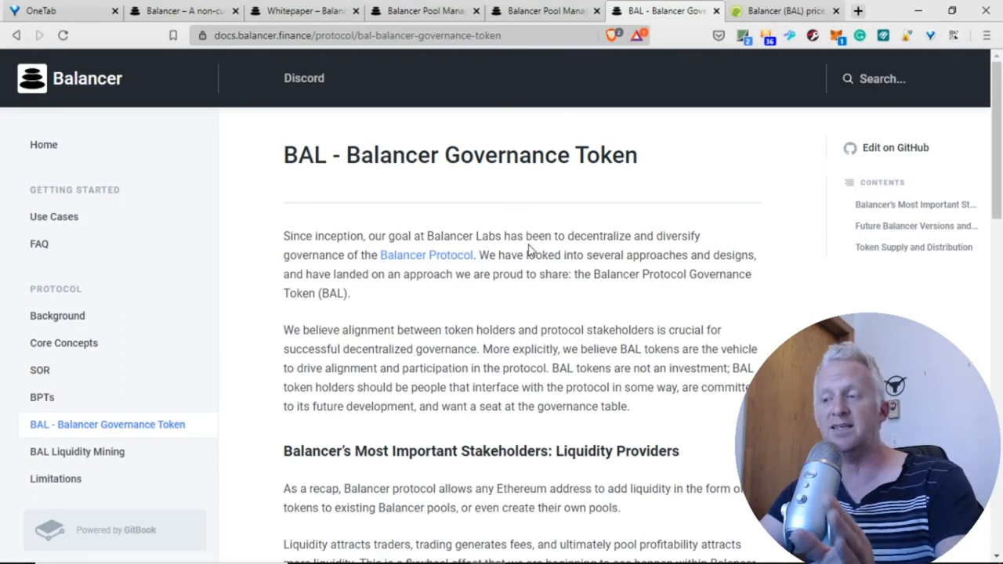
mouse_move(422, 268)
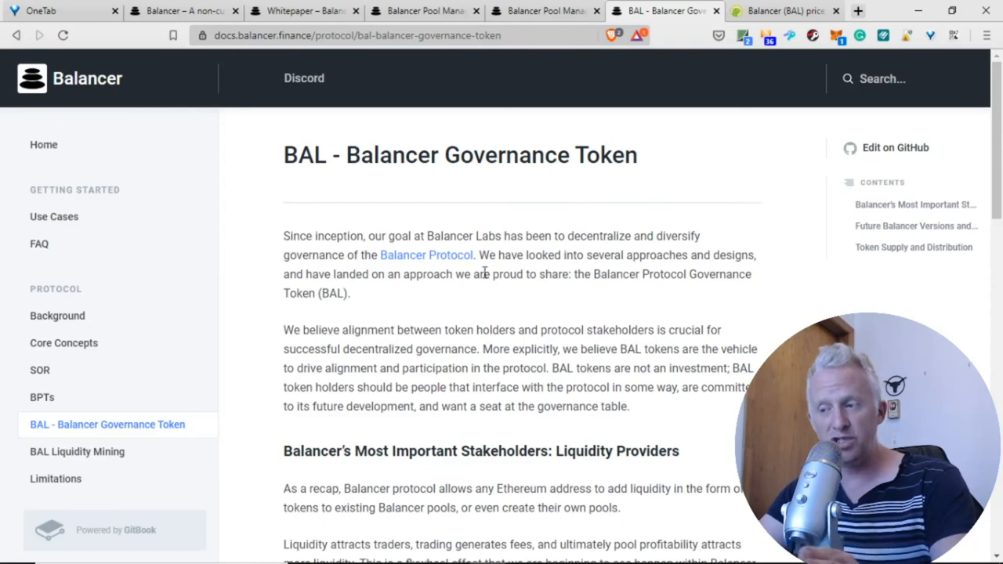
mouse_move(372, 306)
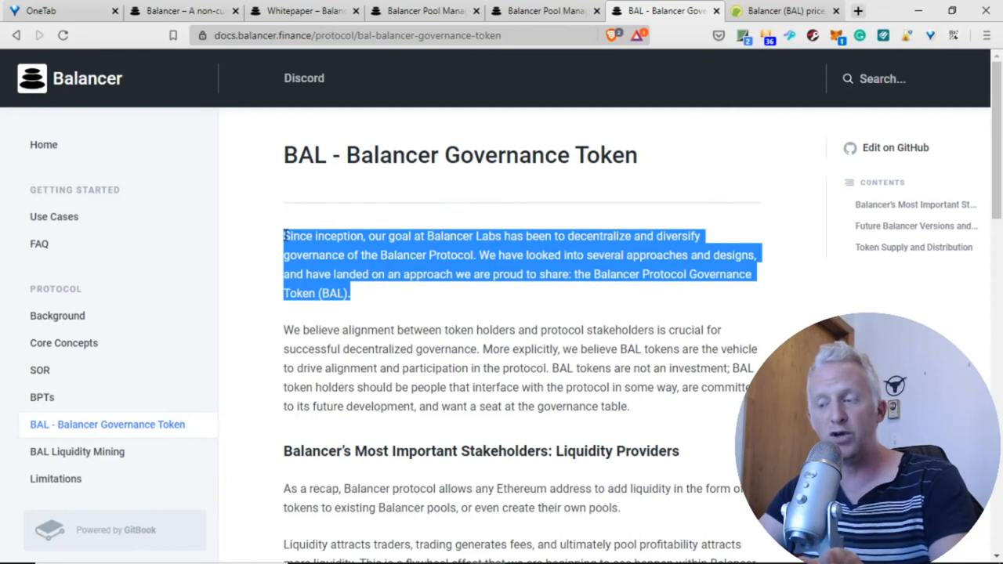
scroll(down, 3)
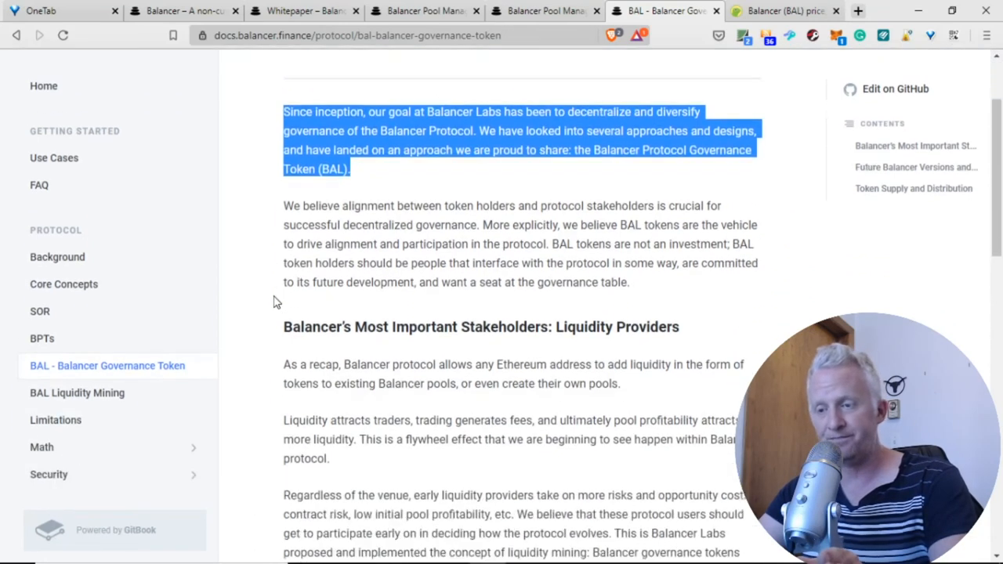
scroll(down, 3)
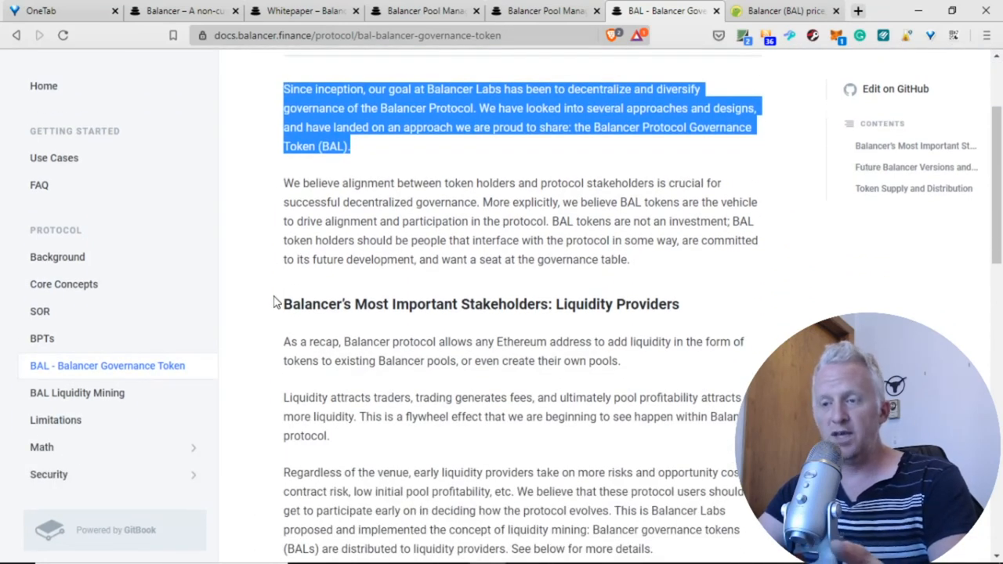
click(303, 253)
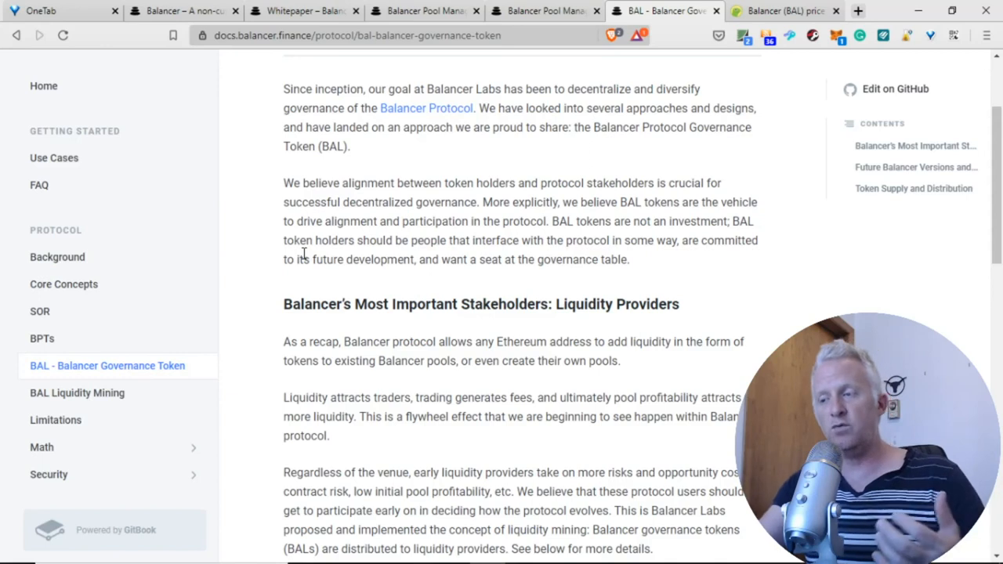
mouse_move(539, 294)
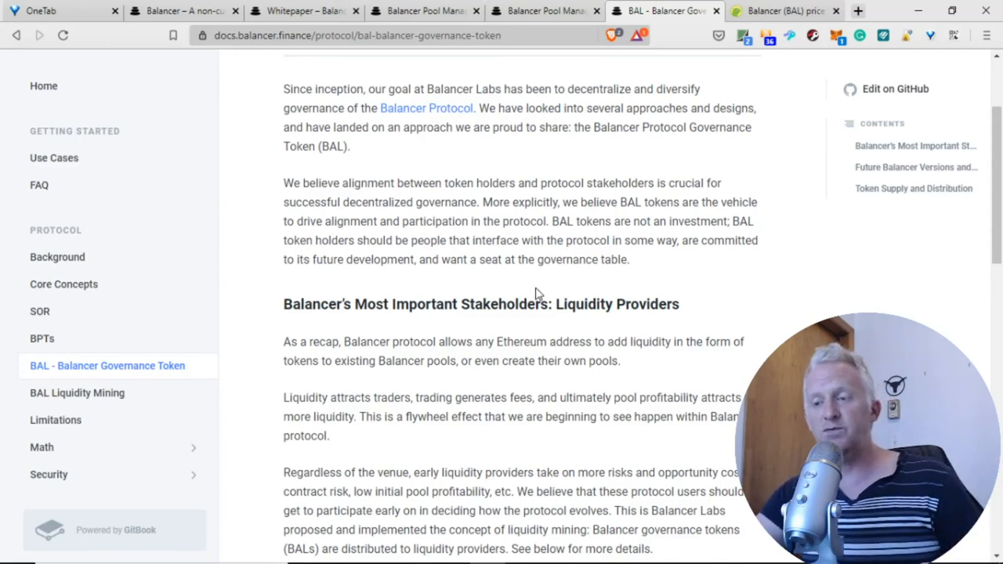
drag(368, 221, 627, 260)
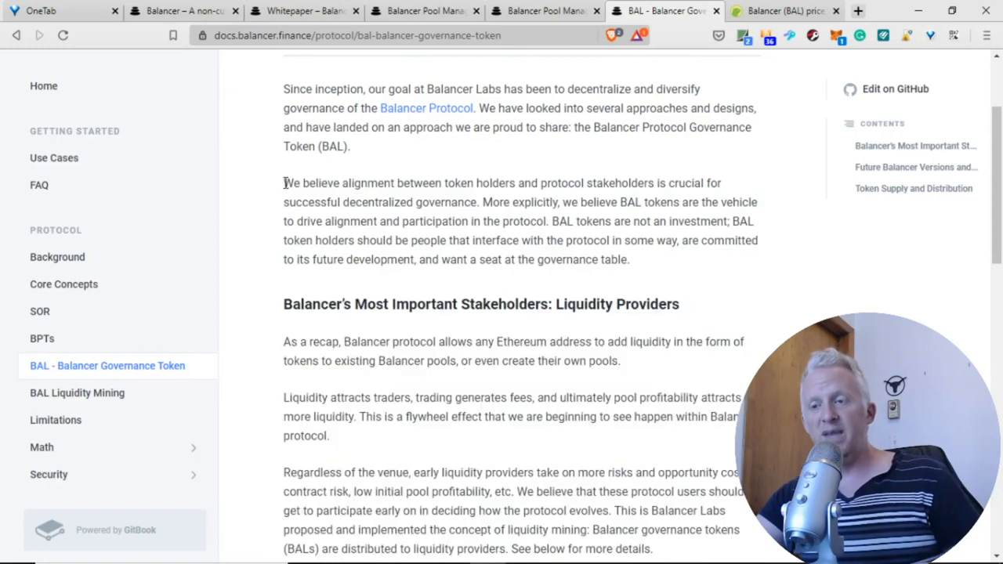
drag(284, 182, 627, 259)
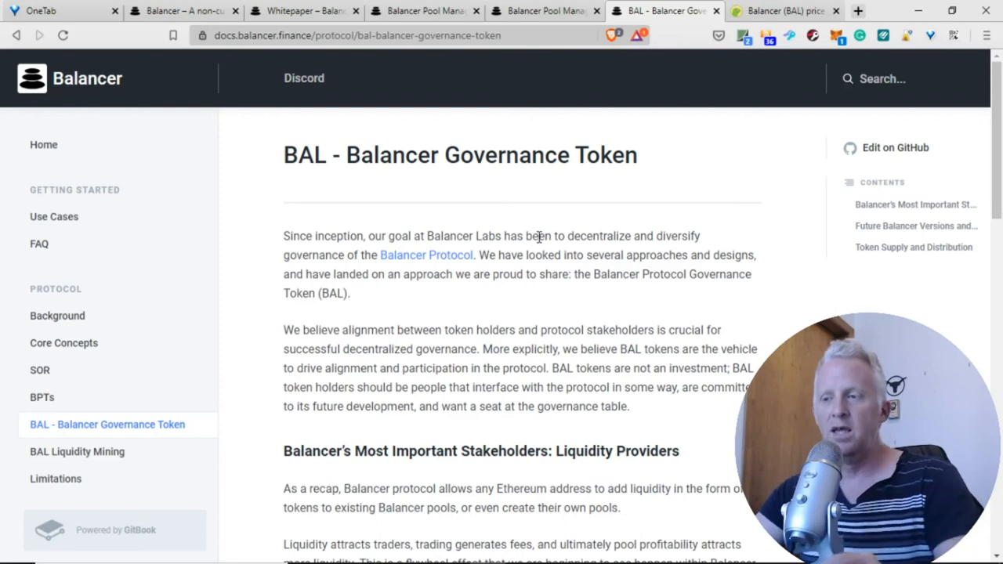
Scroll to Token Supply and Distribution and highlight the 100M supply and 25M founders allocation.
scroll(down, 3)
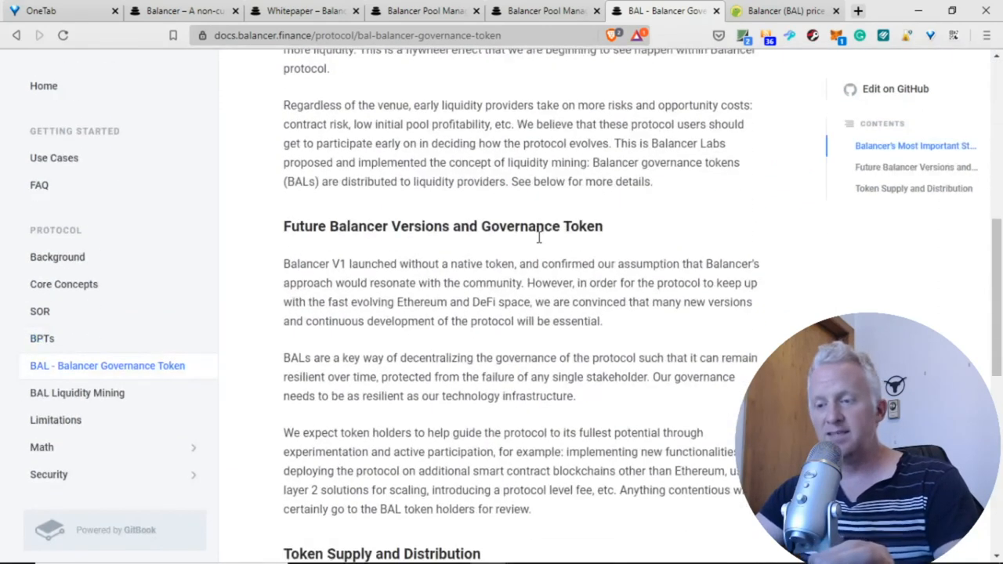
scroll(down, 3)
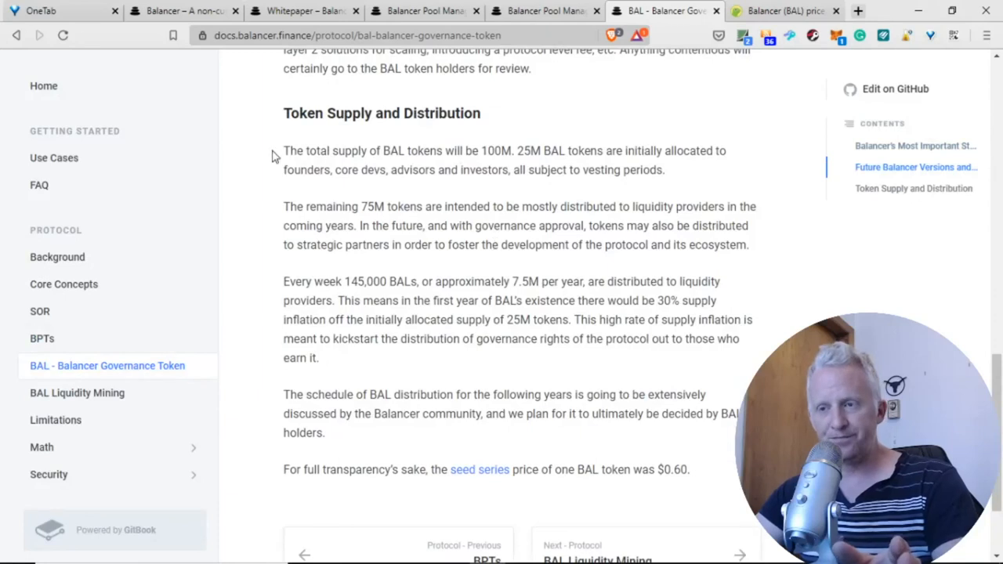
drag(282, 150, 379, 150)
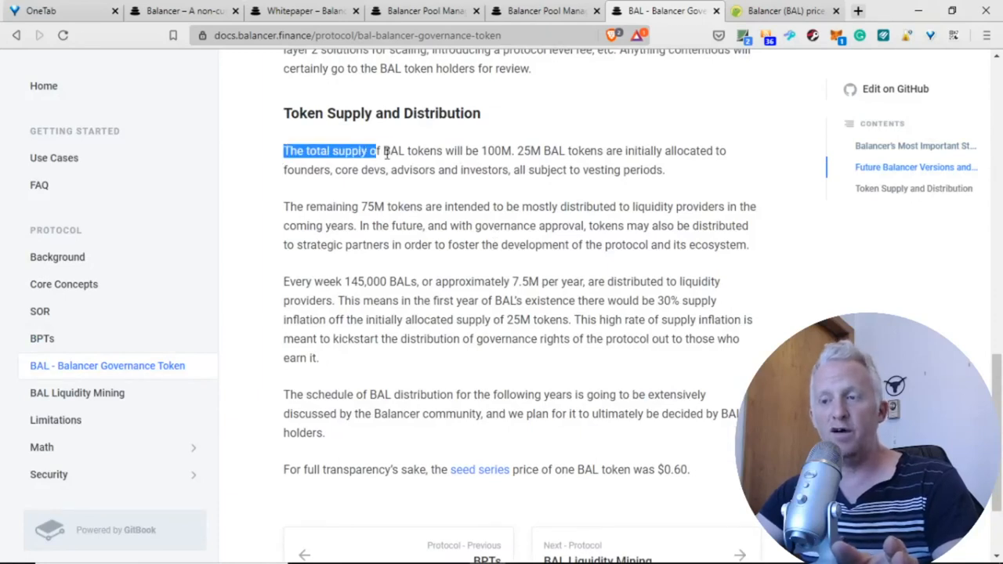
drag(376, 151, 515, 150)
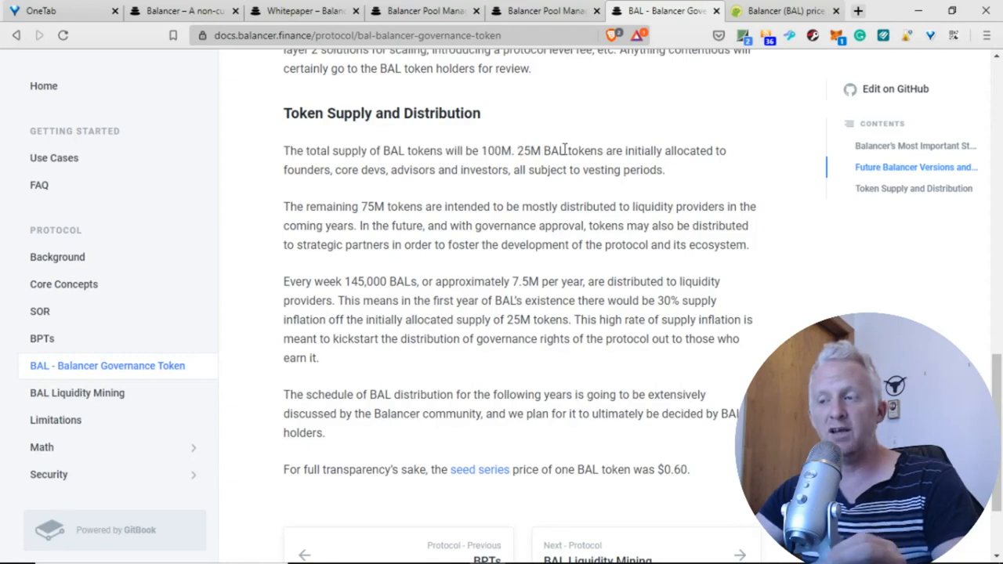
drag(566, 150, 587, 170)
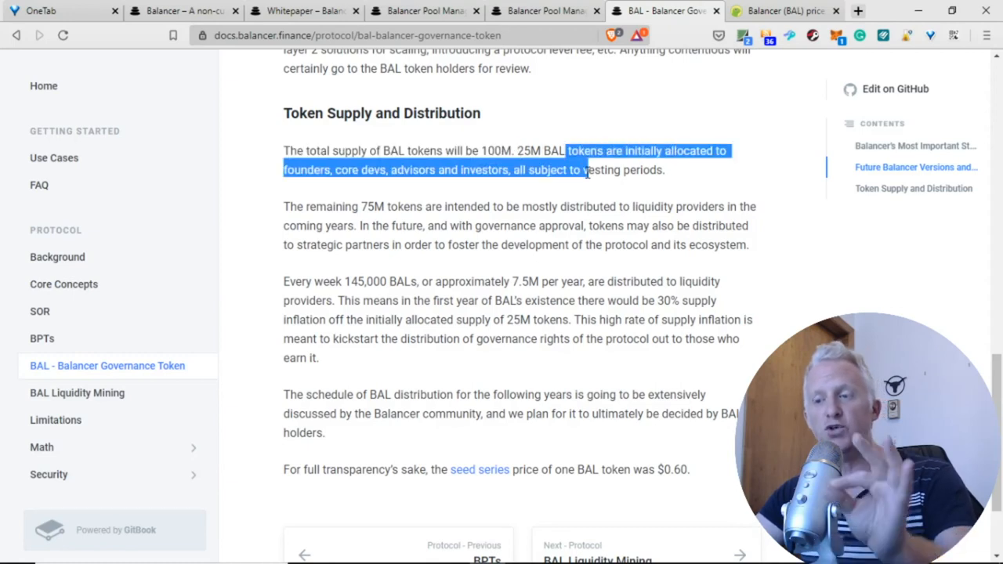